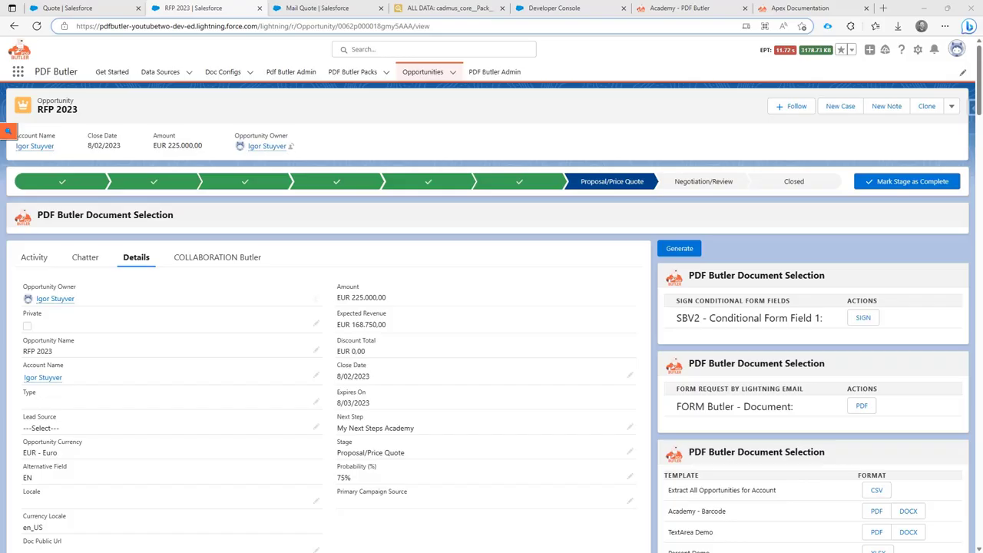
mouse_move(848, 436)
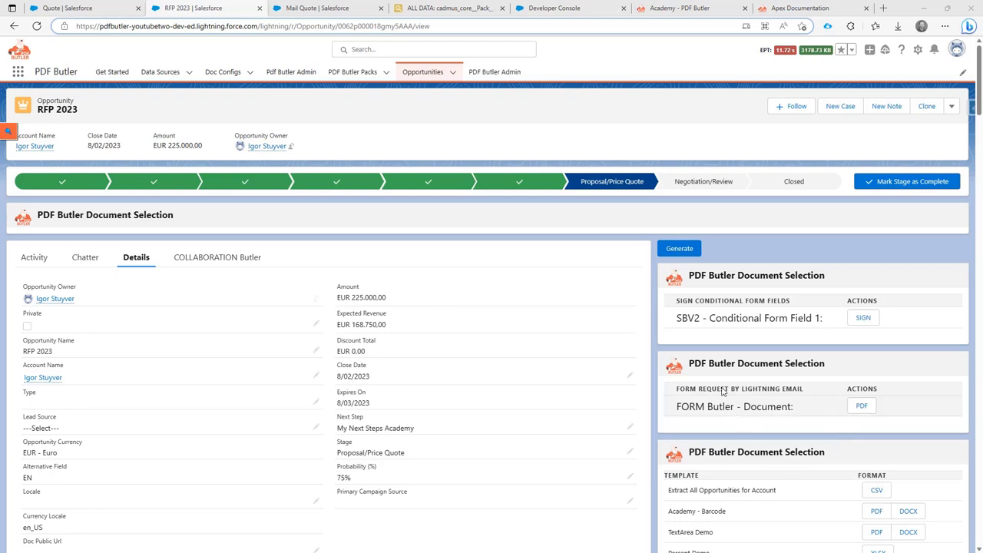
mouse_move(613, 253)
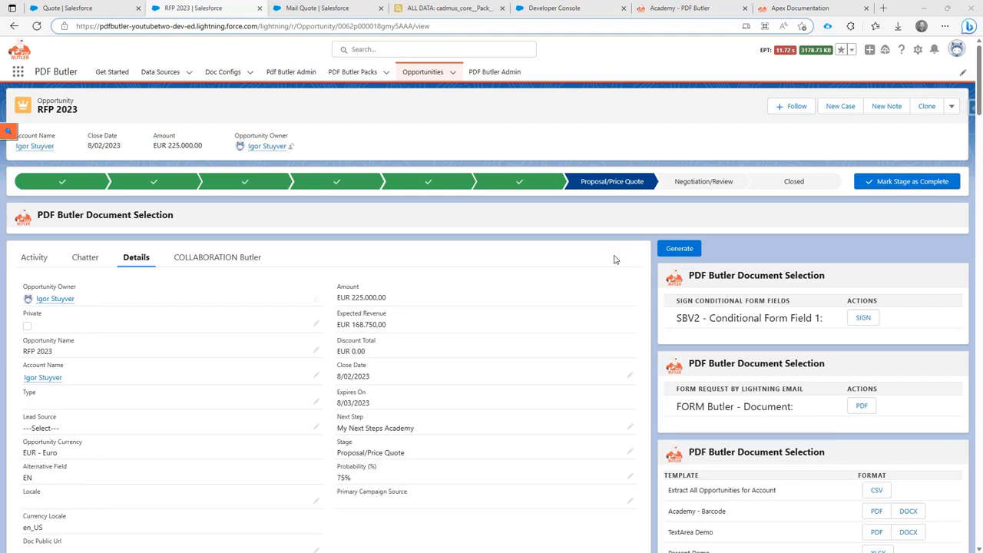
mouse_move(679, 249)
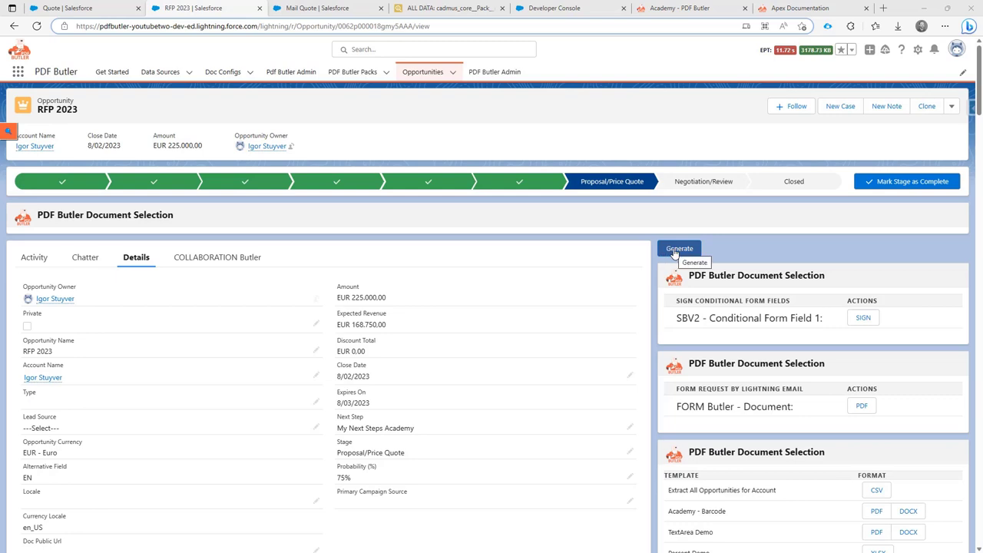
- Generate the RFP 2023 quote preview, download the PDF and show the Downloads list
click(679, 248)
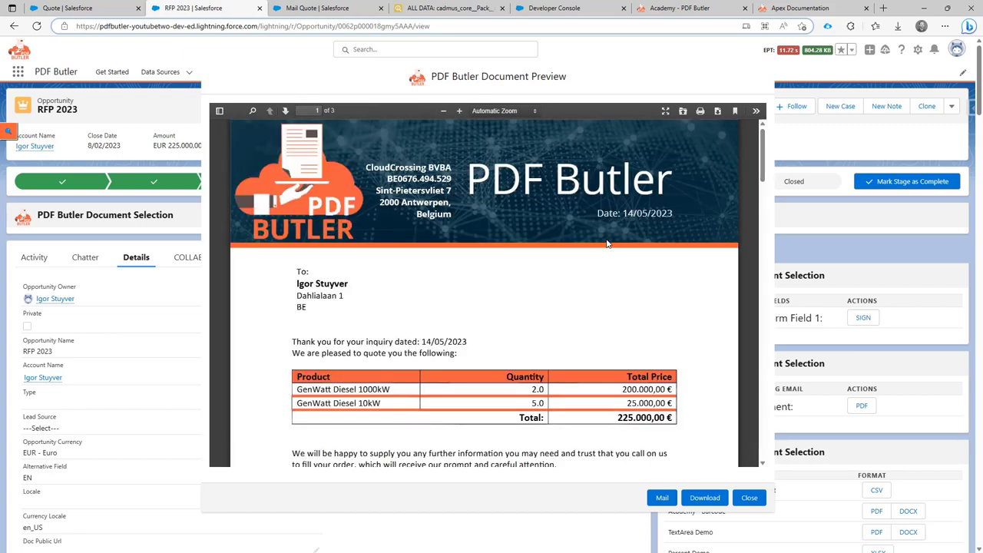
mouse_move(501, 251)
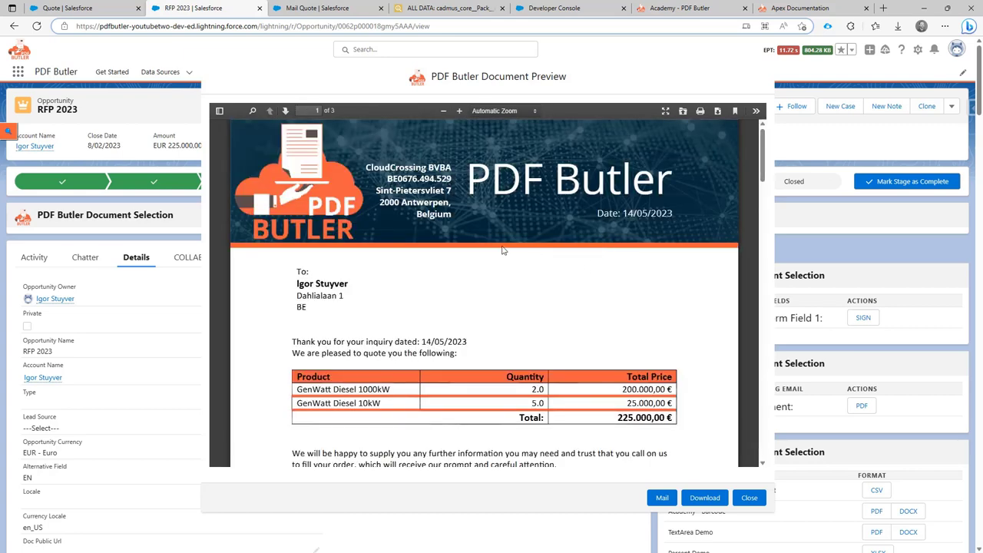
mouse_move(605, 251)
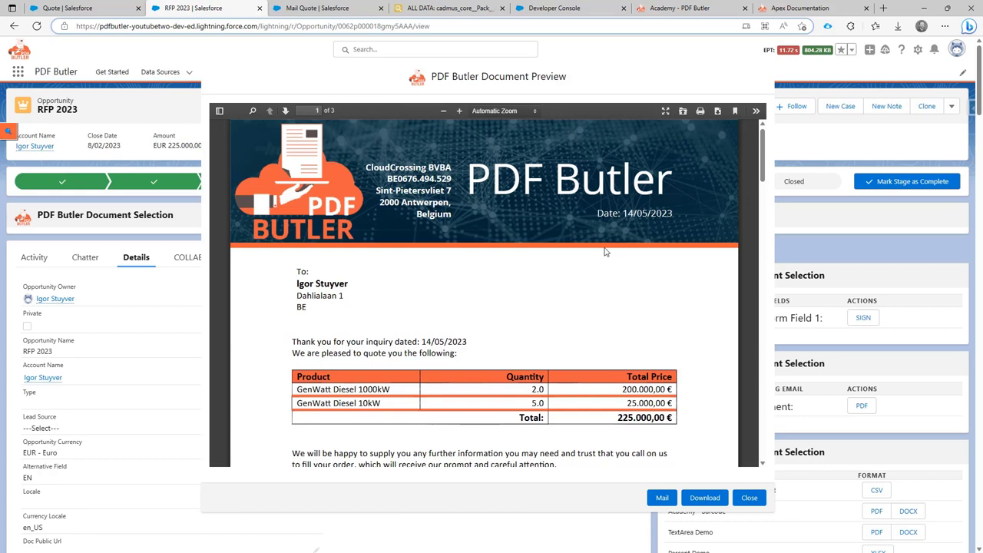
scroll(down, 3)
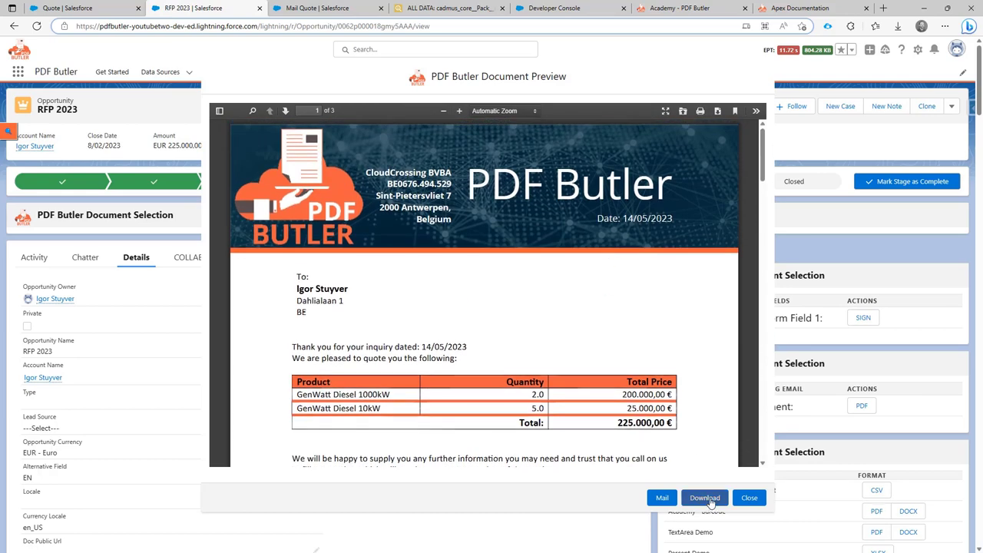
click(703, 498)
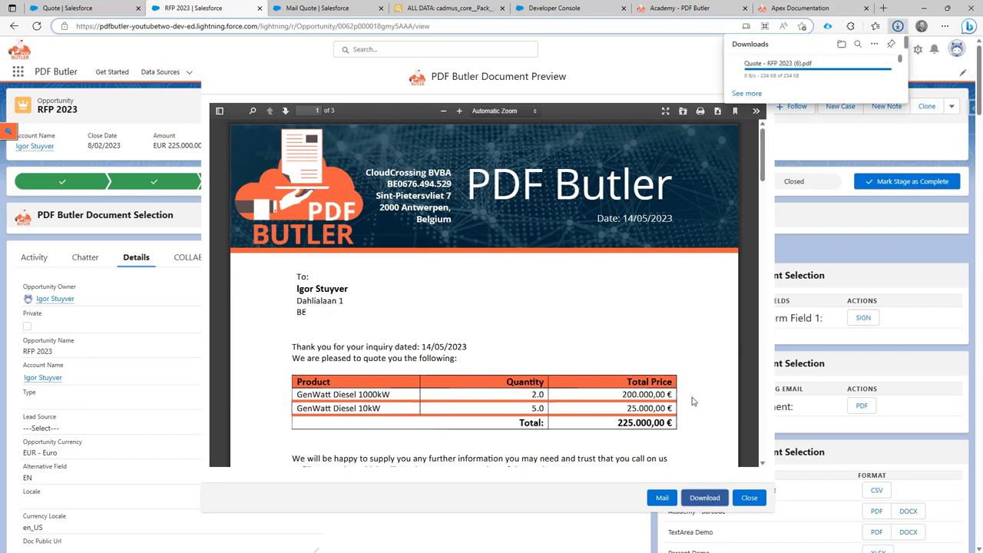
click(747, 94)
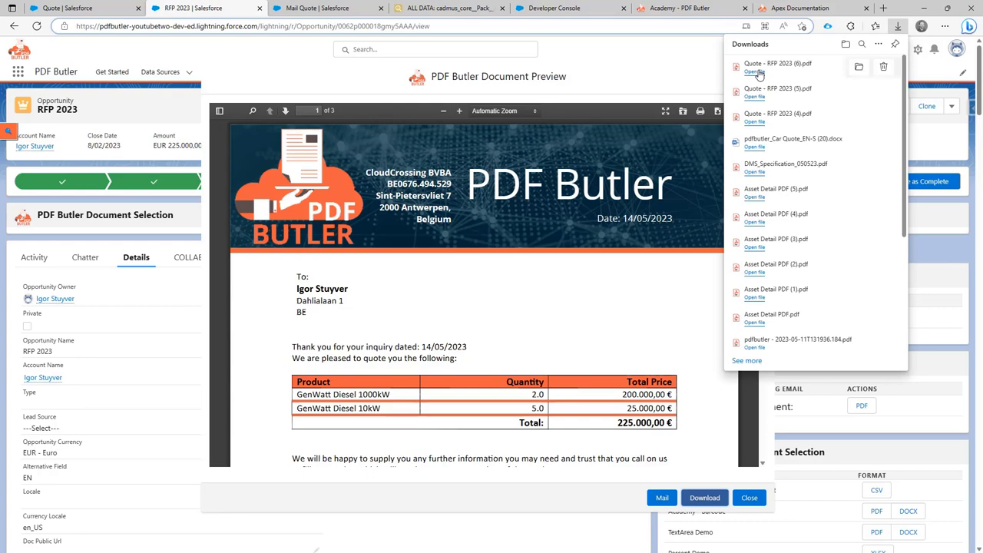
- View the downloaded quote PDF in Edge, then close the preview back on the opportunity
click(754, 73)
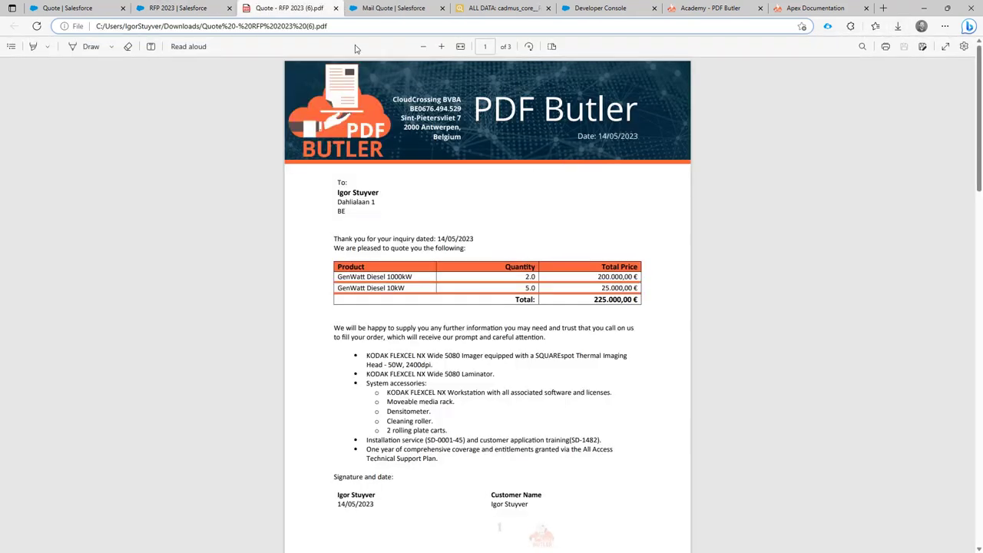
click(185, 8)
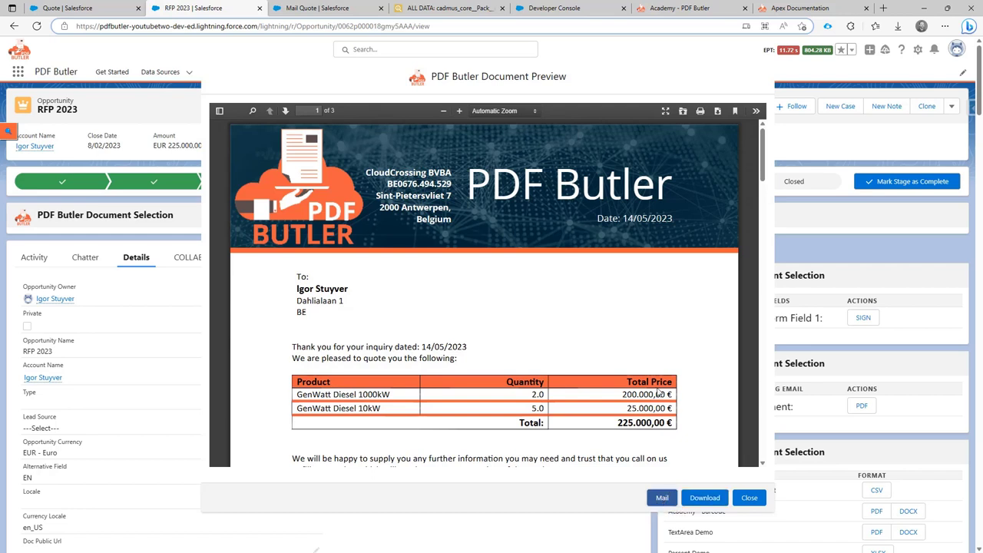
click(748, 497)
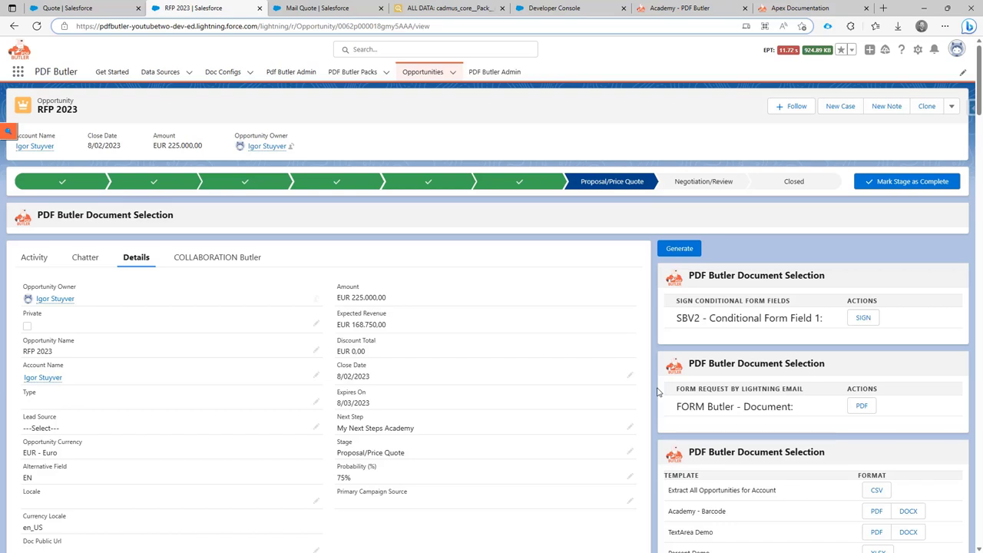
mouse_move(620, 246)
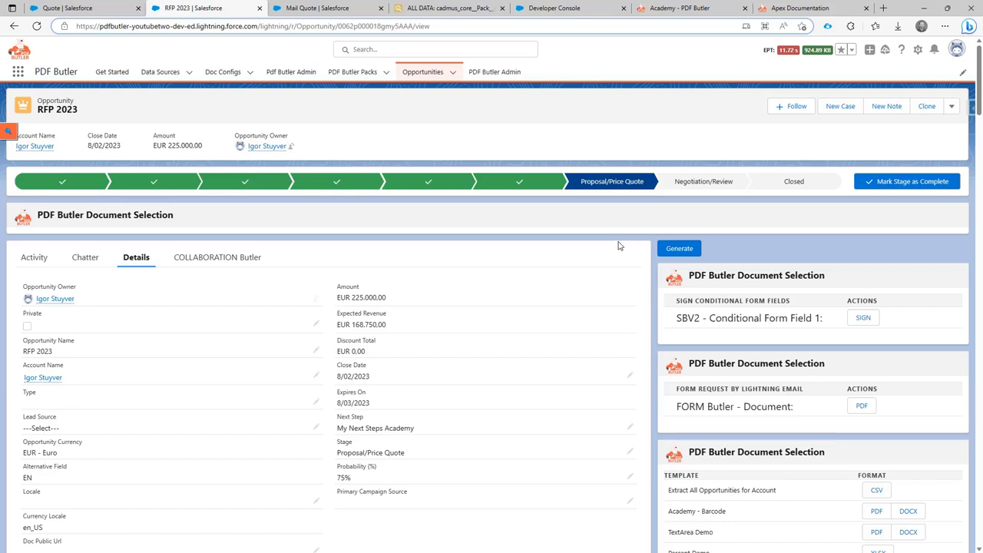
- Review the CallPdfButlerWithPreview markup's controller name and recordId attribute in the Developer Console
click(553, 8)
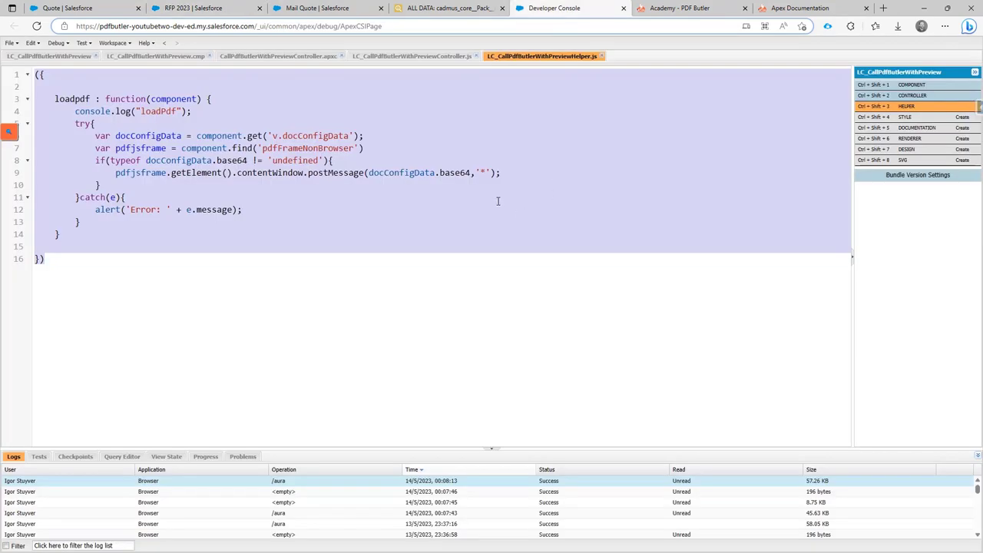
click(157, 55)
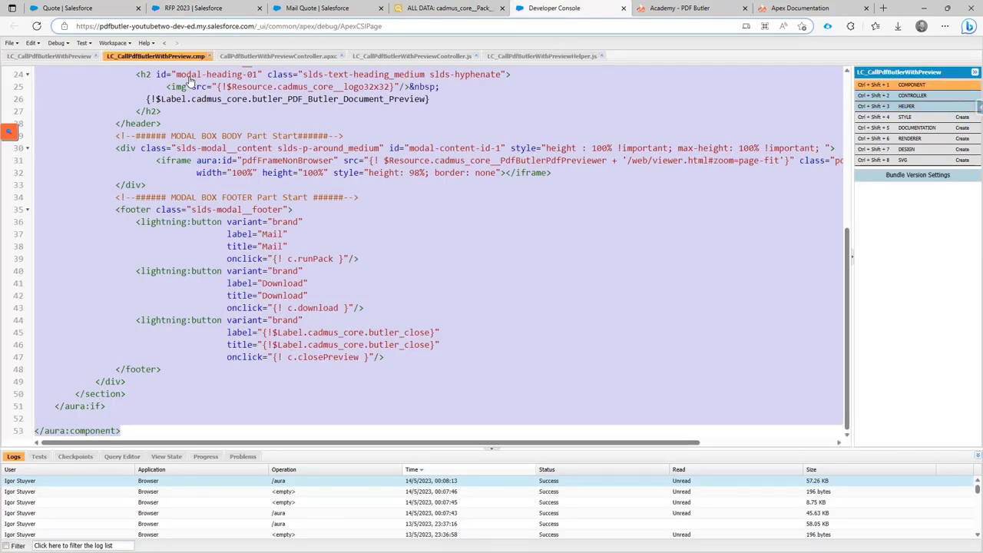
scroll(up, 3)
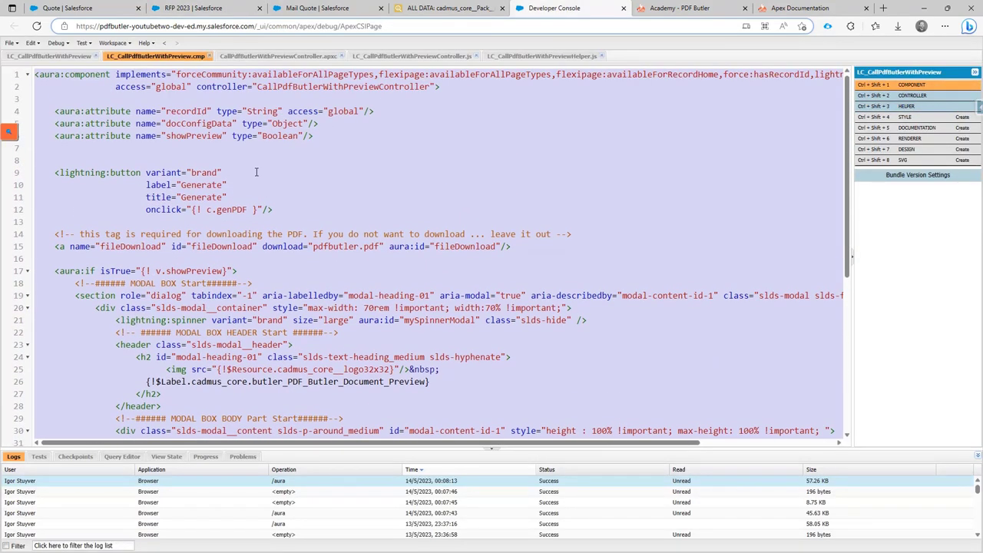
mouse_move(294, 93)
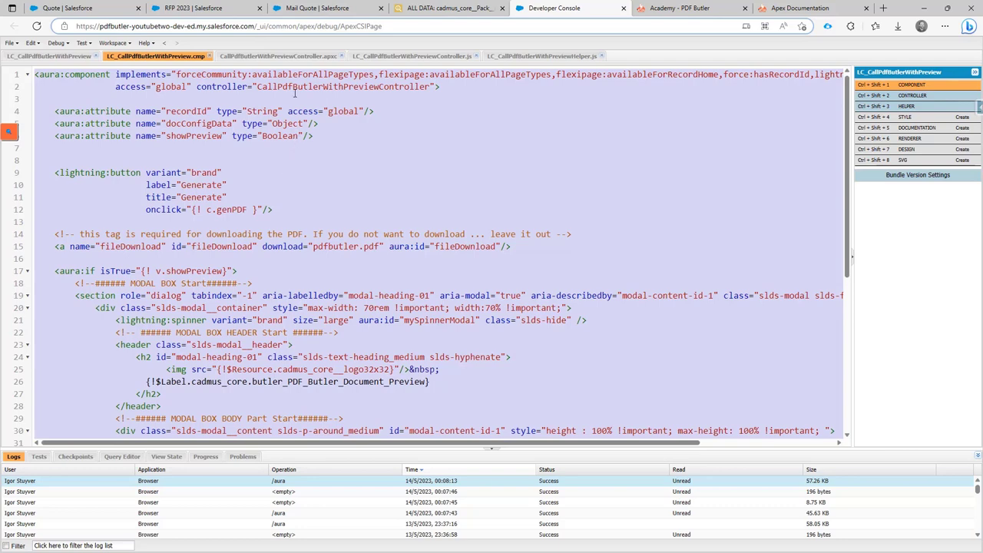
double_click(341, 86)
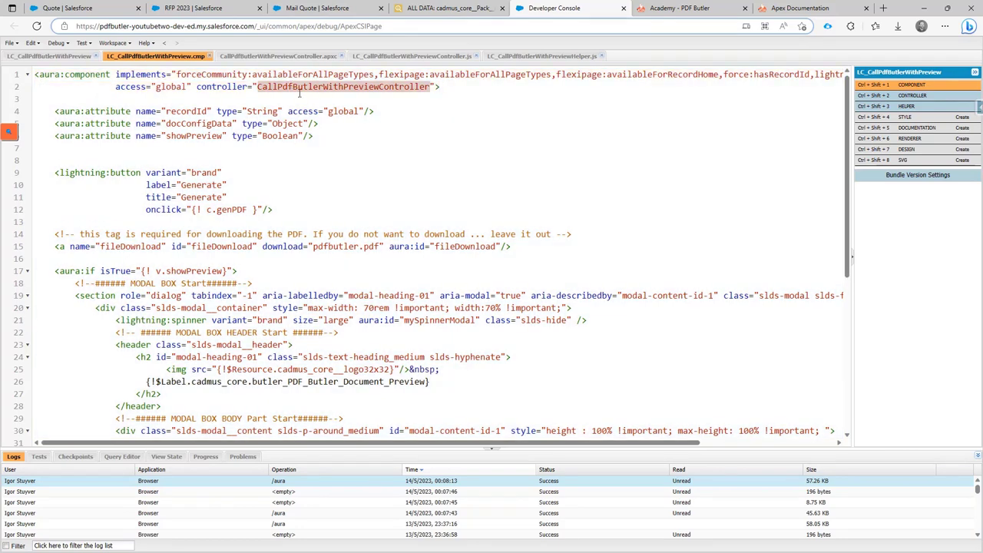
mouse_move(381, 108)
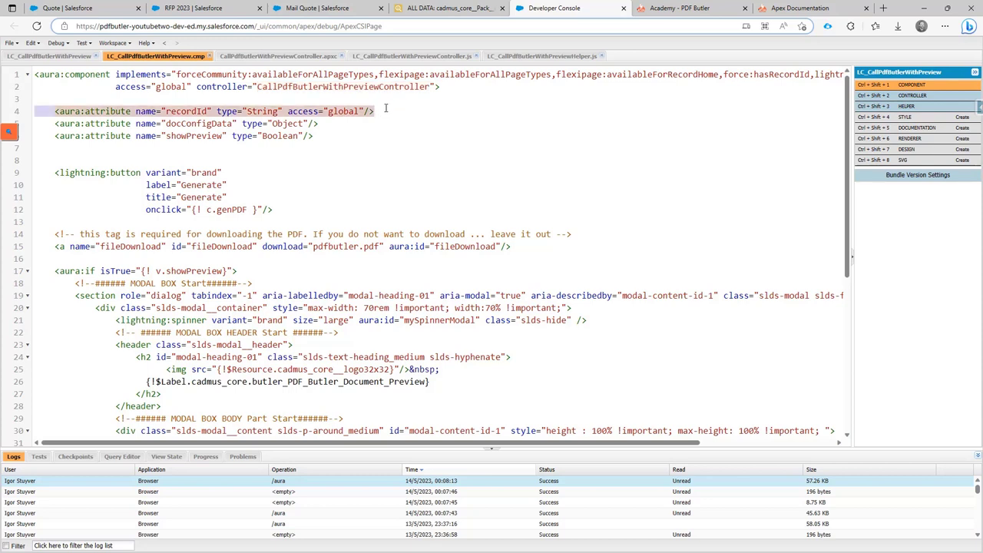
double_click(197, 122)
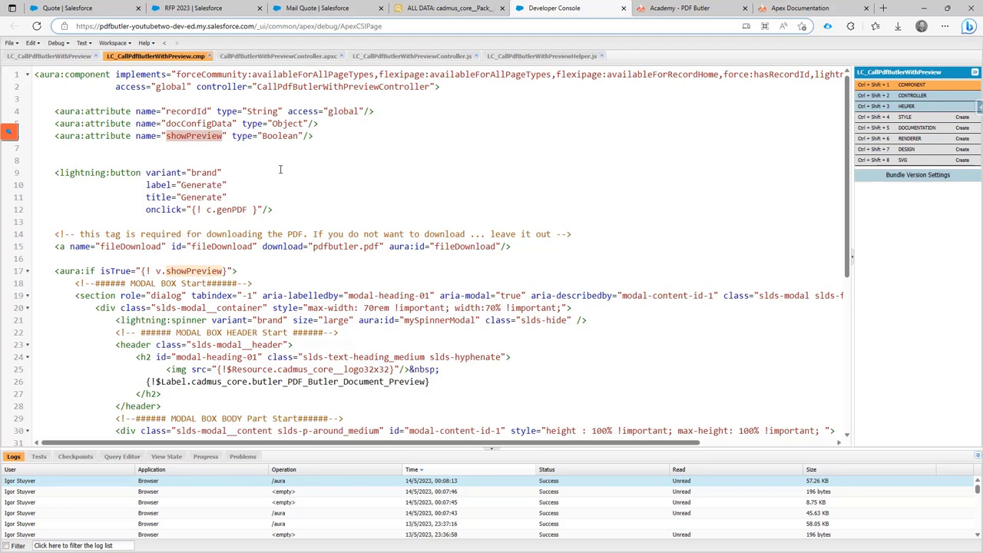
scroll(down, 3)
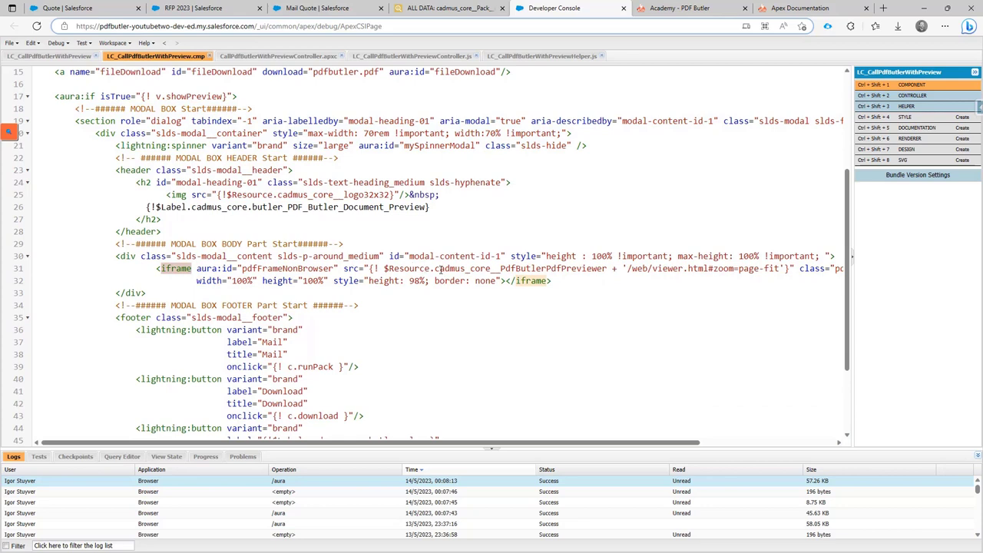
- Inspect the cadmus_core iframe source and the modal's Mail, Download and Close footer markup
double_click(458, 267)
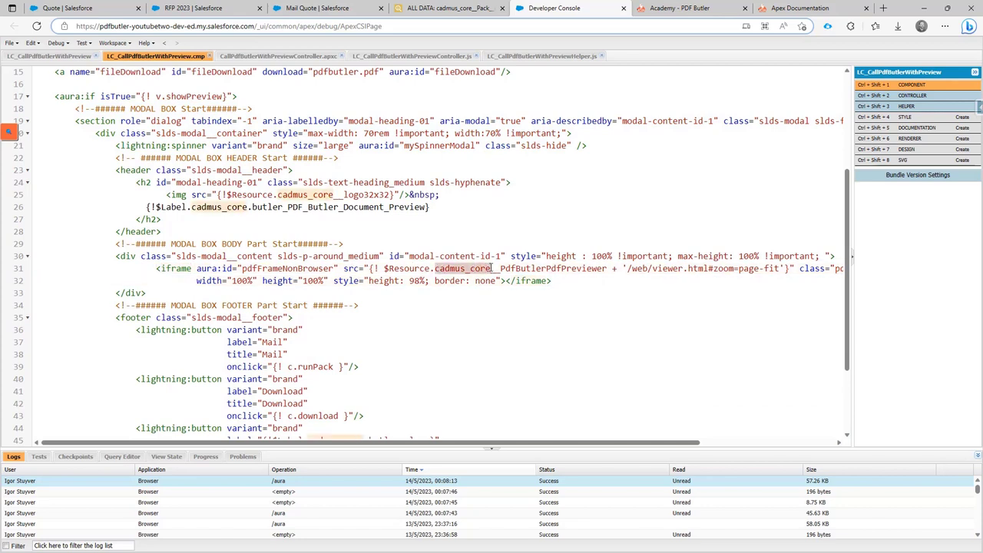
mouse_move(501, 270)
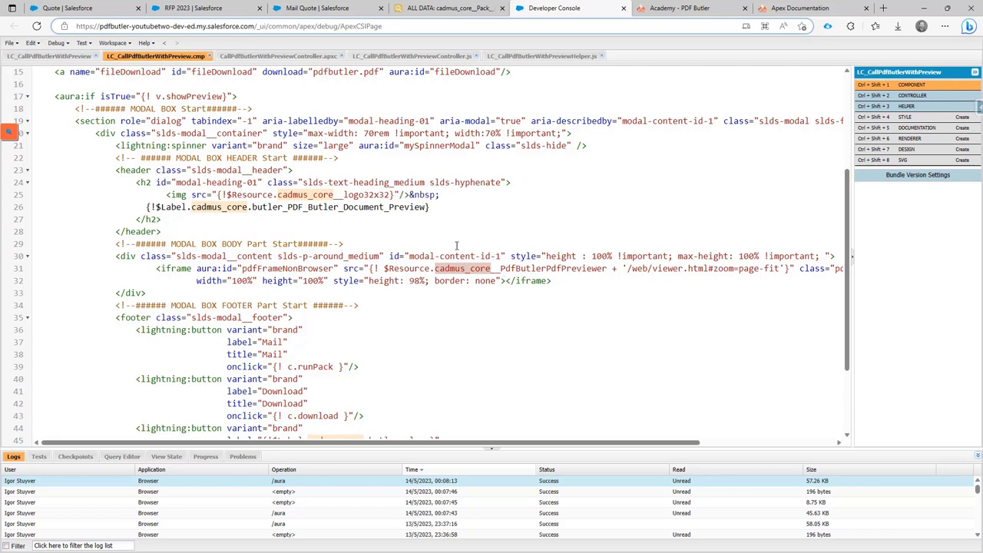
mouse_move(391, 229)
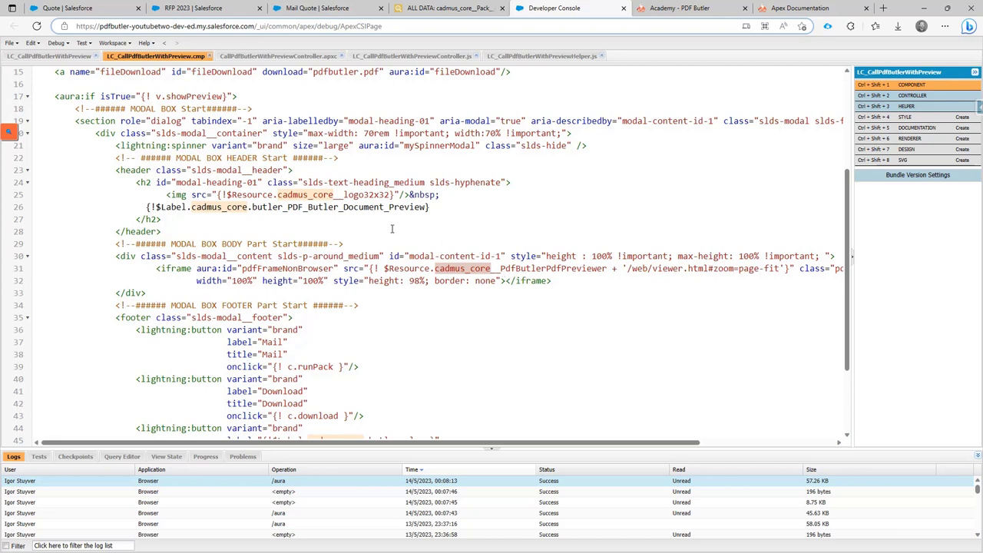
scroll(down, 3)
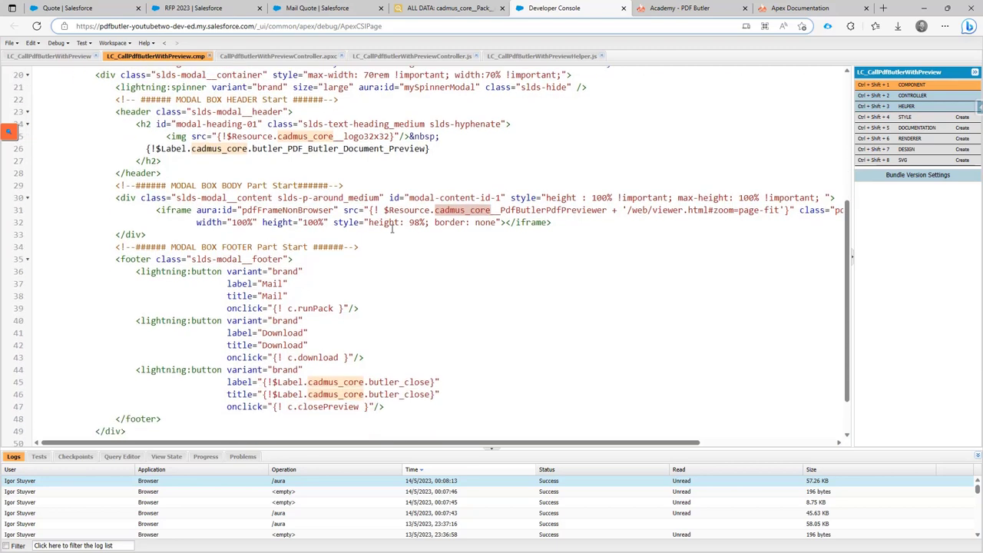
scroll(down, 3)
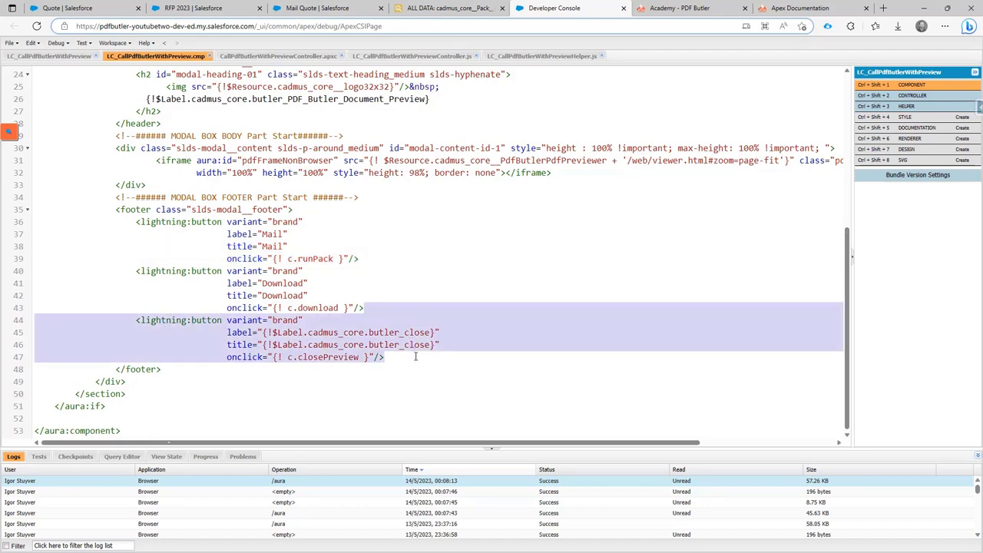
mouse_move(409, 299)
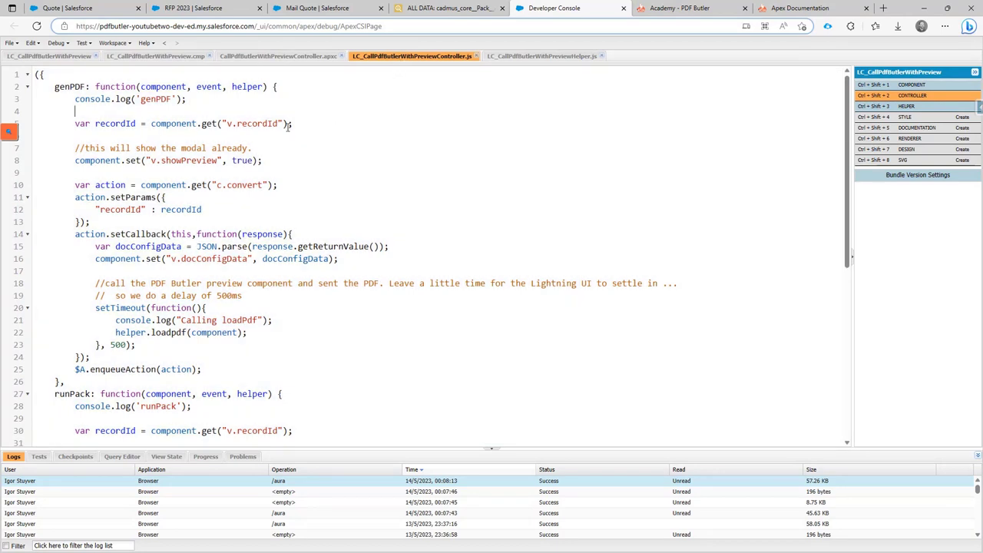
double_click(69, 86)
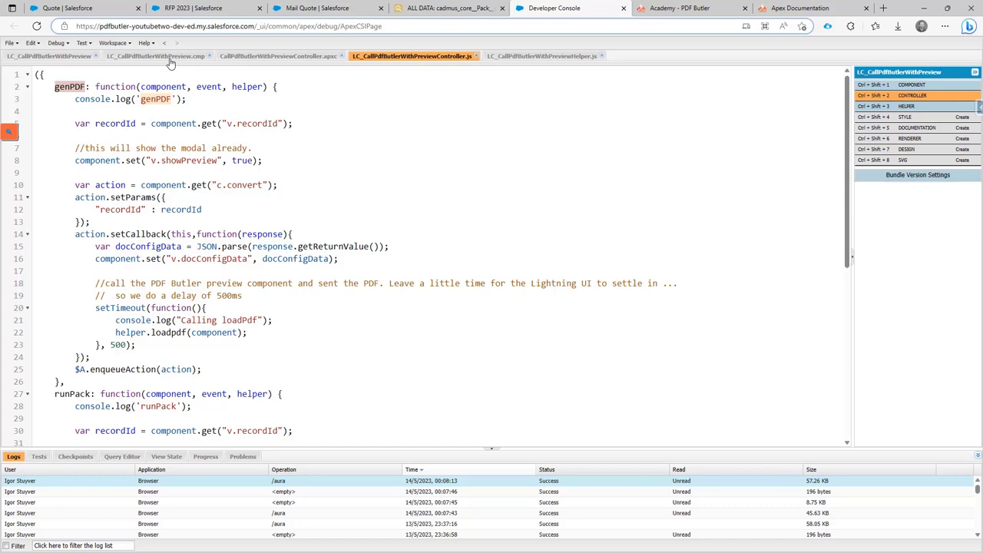
click(155, 56)
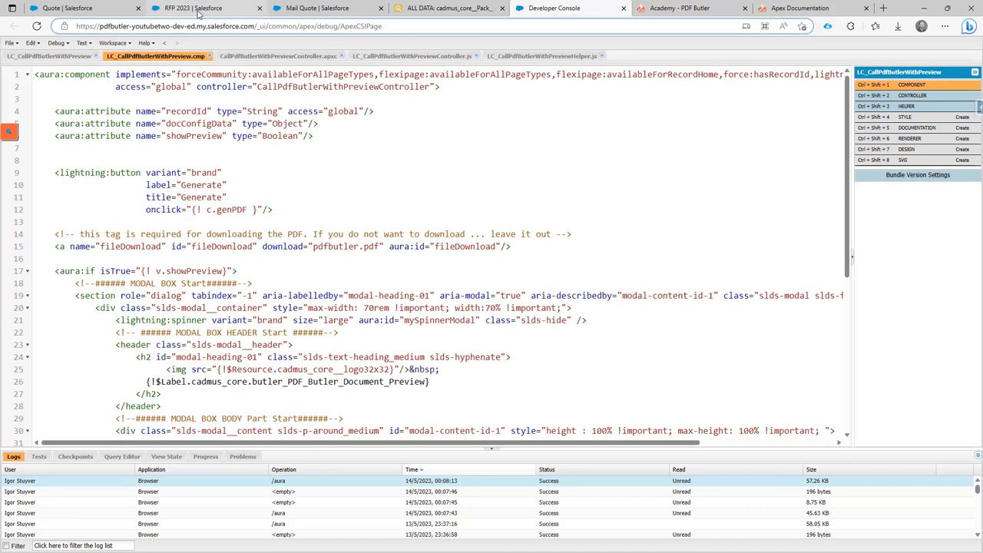
click(203, 7)
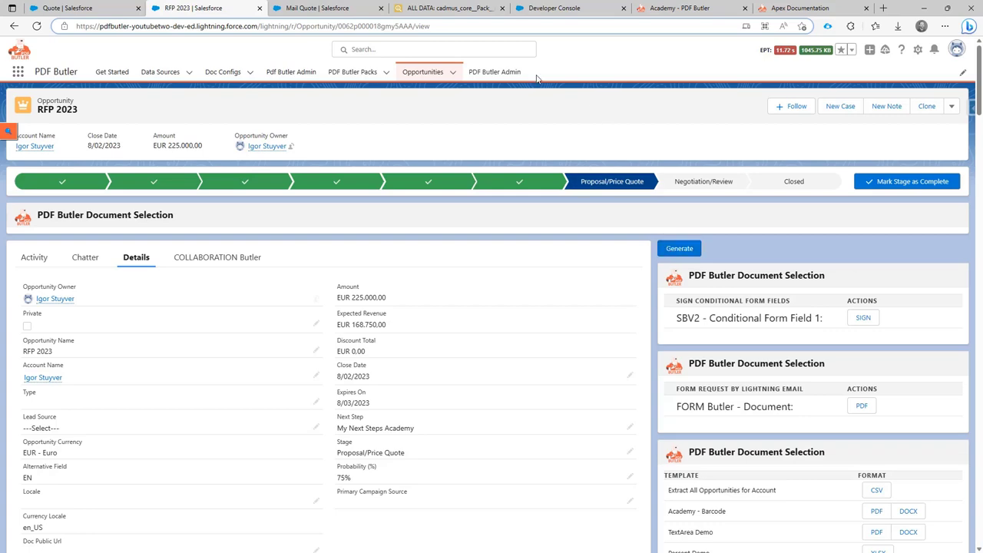
click(571, 8)
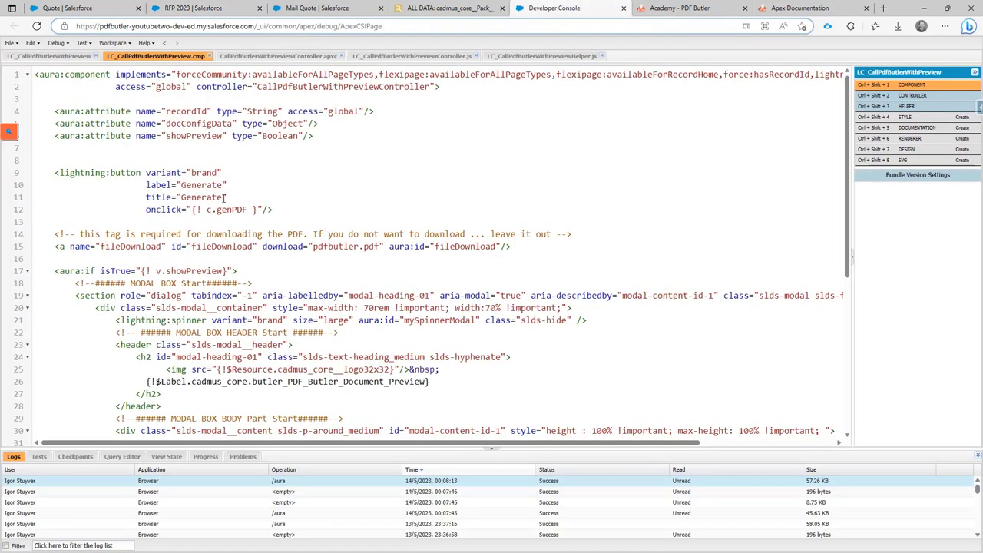
click(412, 56)
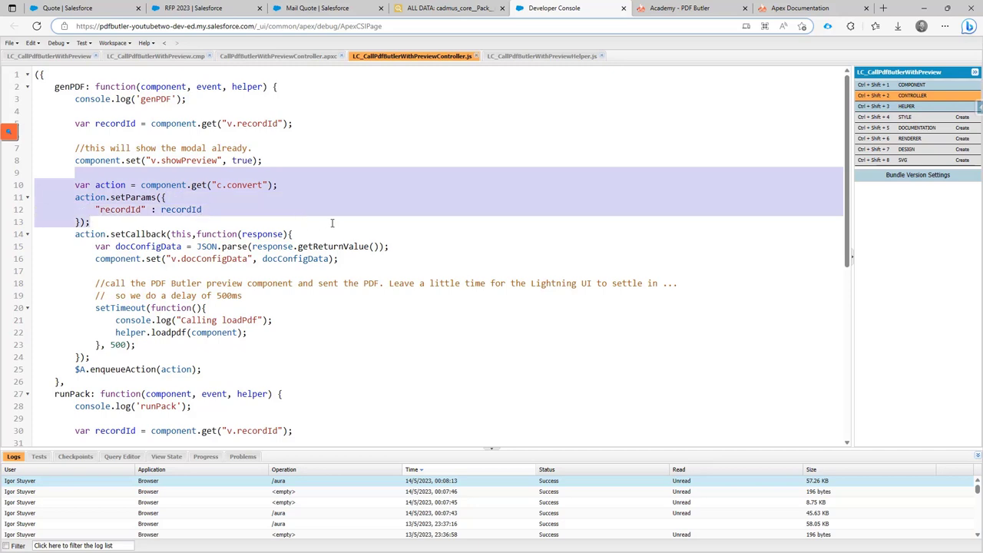
mouse_move(355, 226)
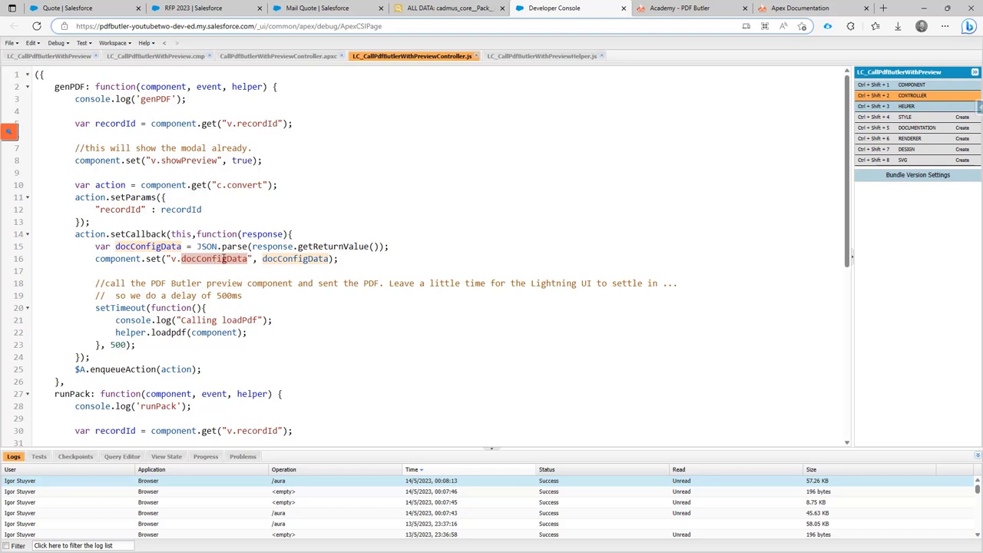
- Go through genPDF's callback and setTimeout loadpdf call, then move to the helper code
scroll(down, 3)
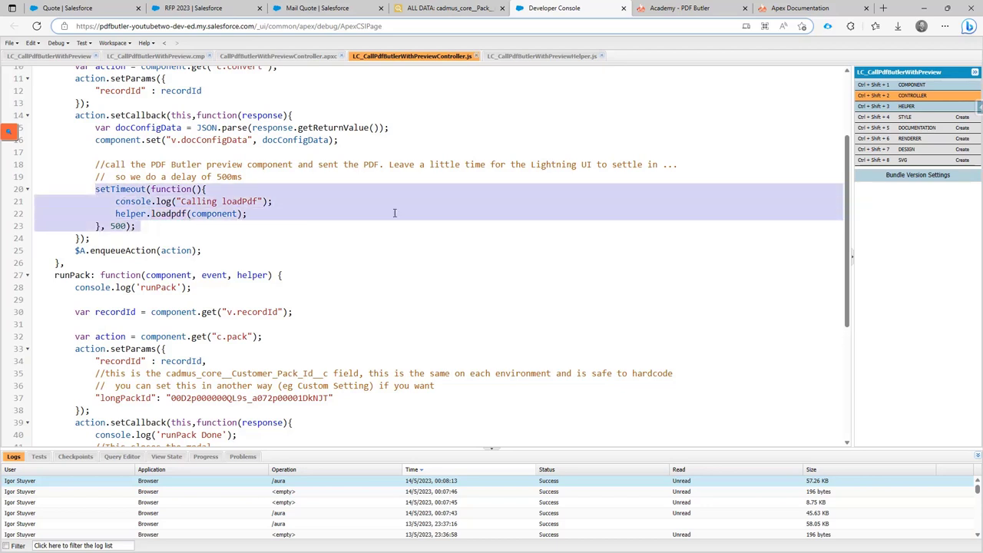
mouse_move(538, 184)
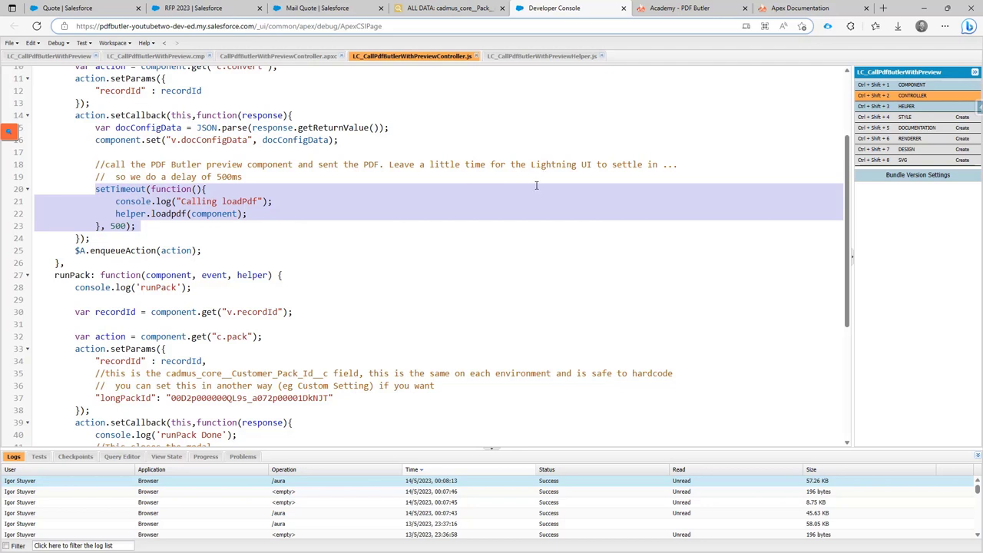
mouse_move(461, 175)
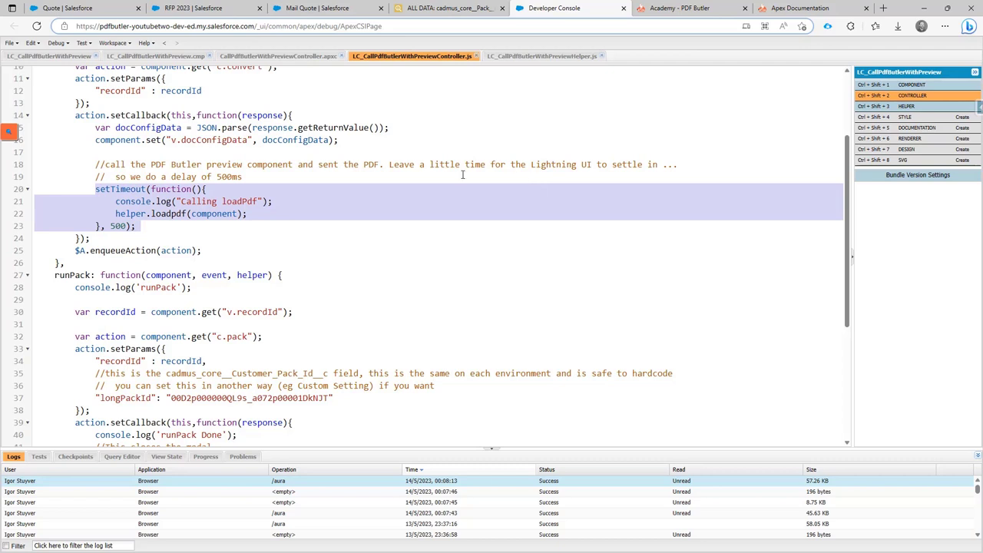
click(215, 226)
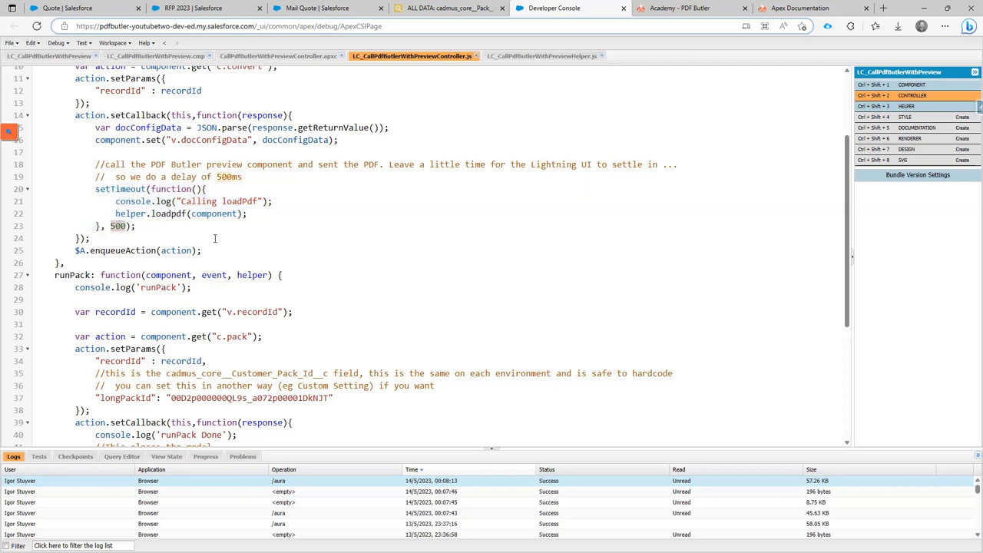
mouse_move(298, 250)
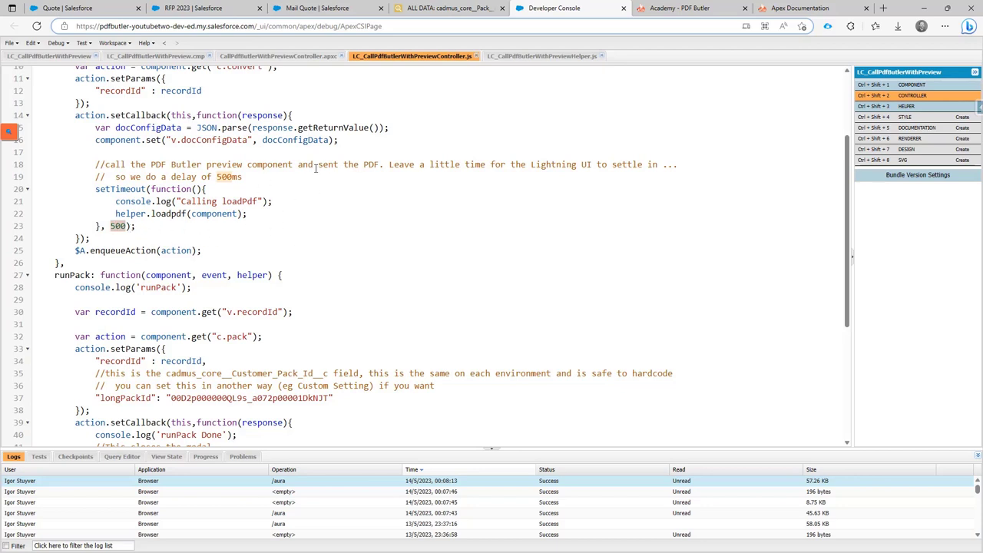
click(542, 55)
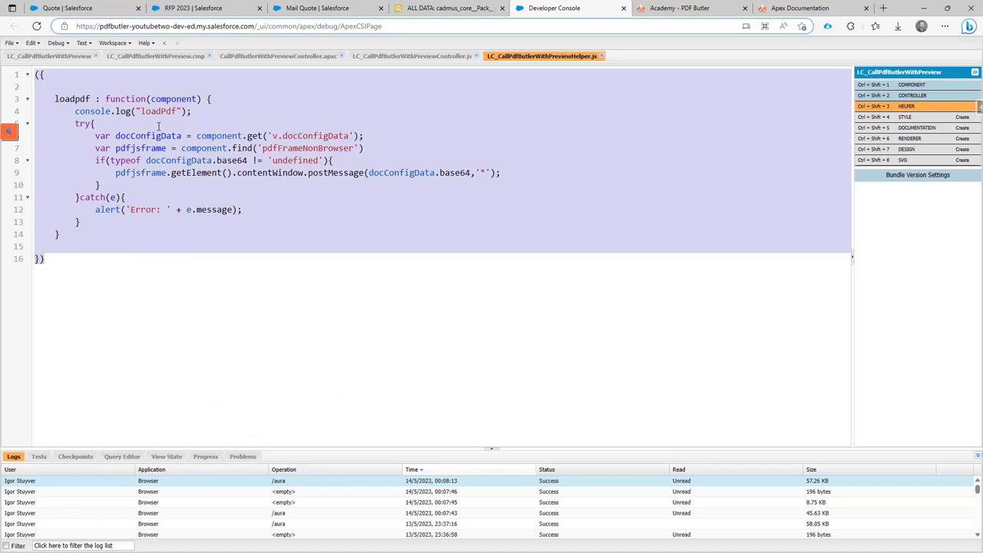
mouse_move(396, 104)
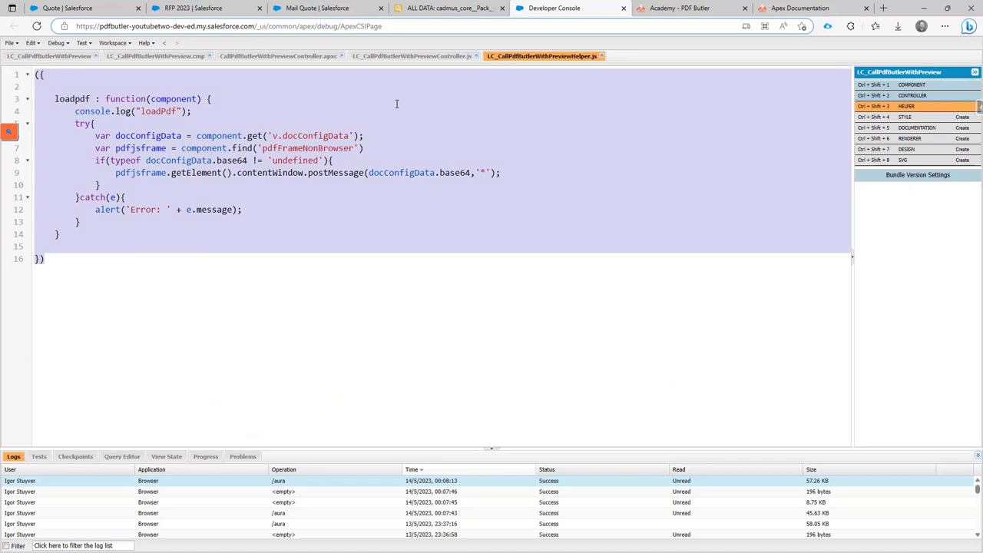
mouse_move(385, 66)
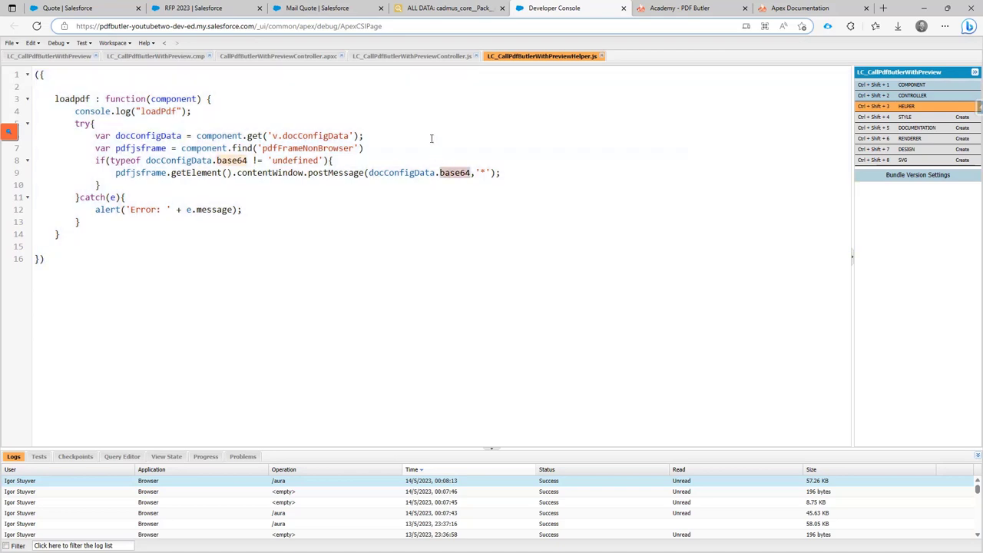
mouse_move(393, 61)
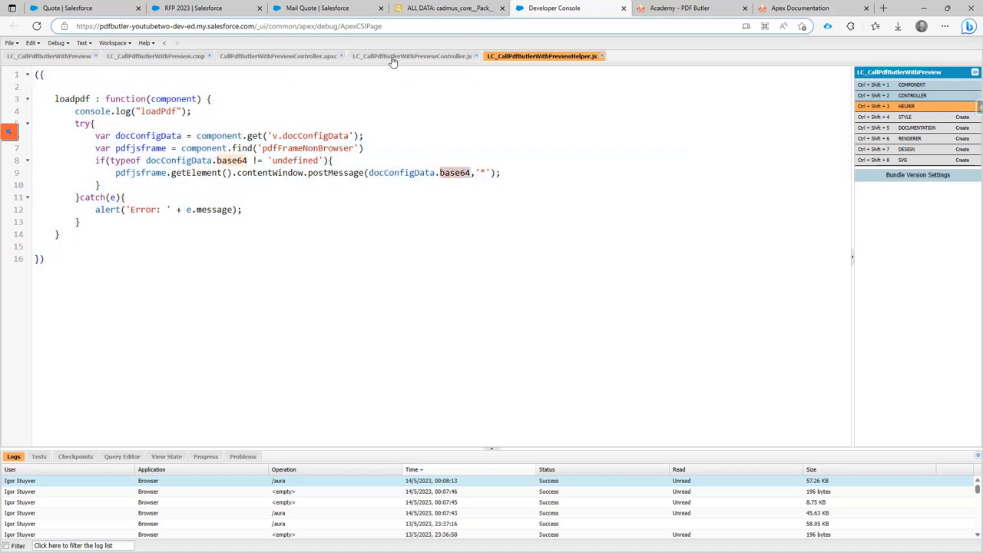
- Return from the helper's loadpdf code to the controller file
click(413, 56)
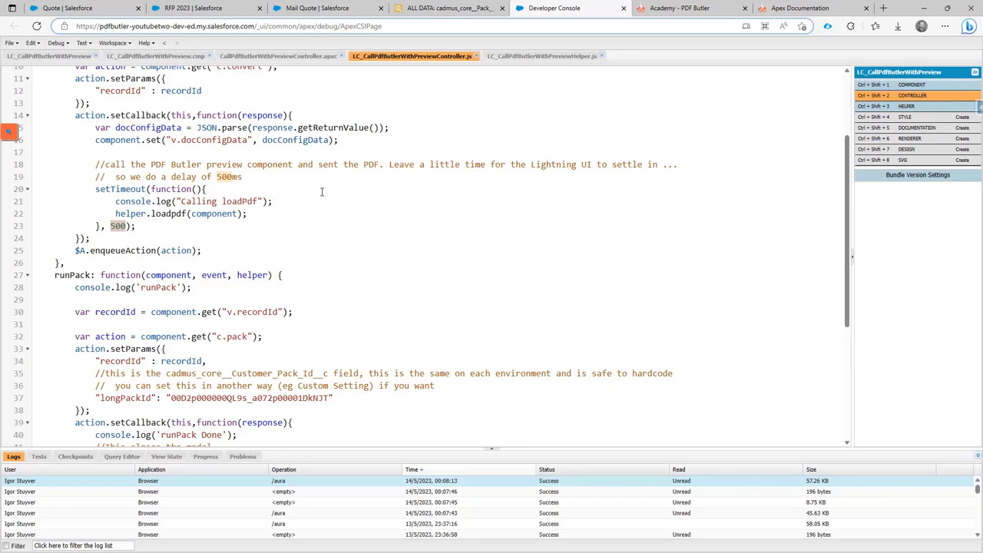
- Pick out runPack's hardcoded longPackId and view that pack record in Salesforce Inspector
scroll(down, 3)
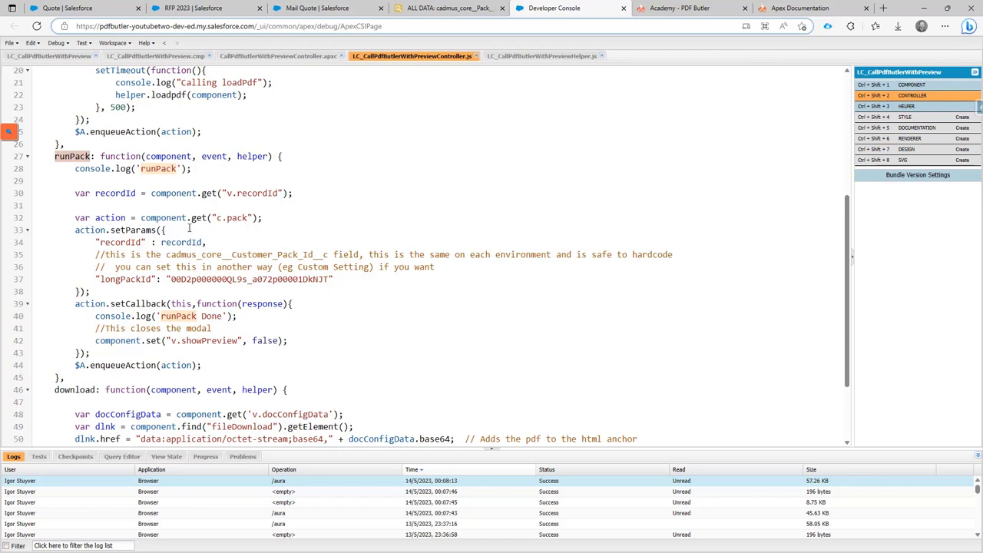
scroll(down, 3)
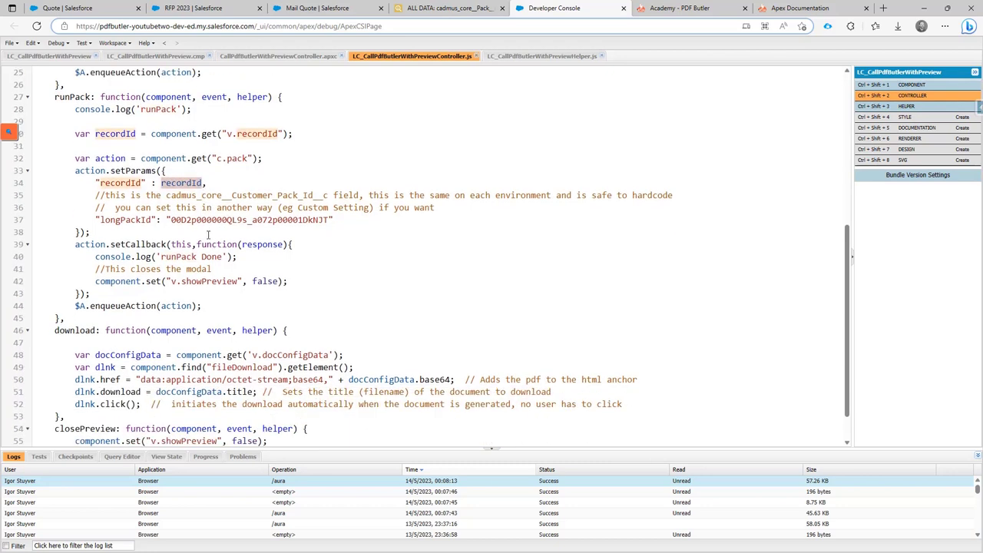
double_click(250, 220)
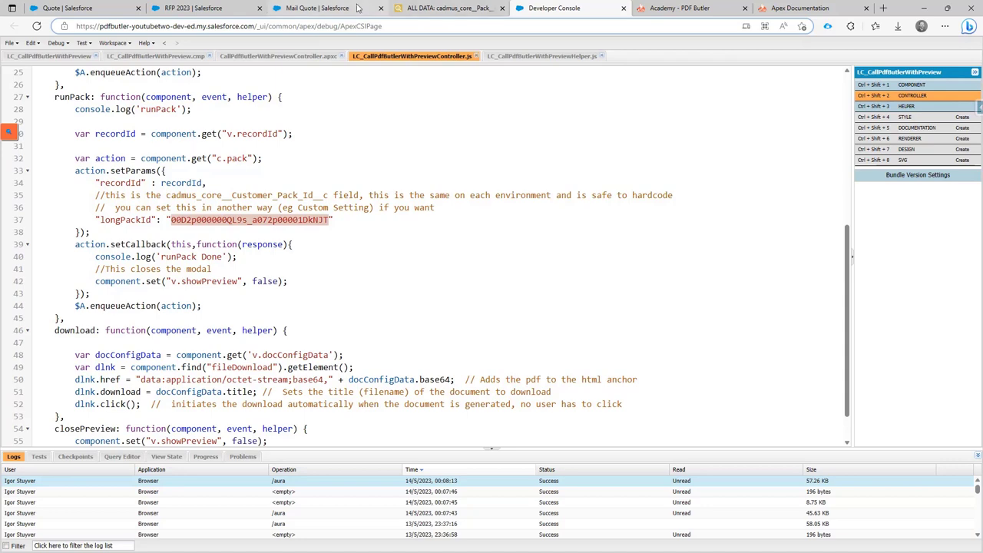
click(449, 8)
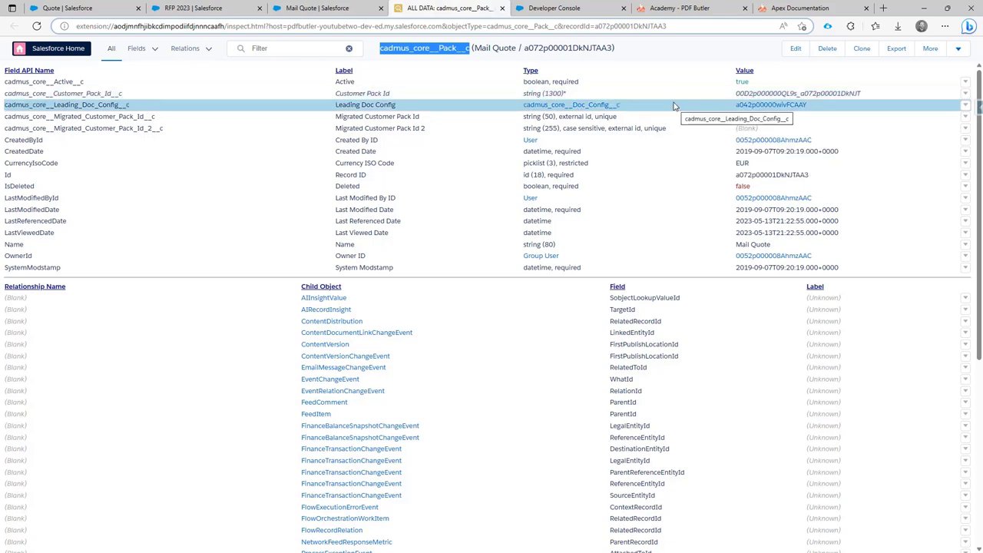
mouse_move(668, 94)
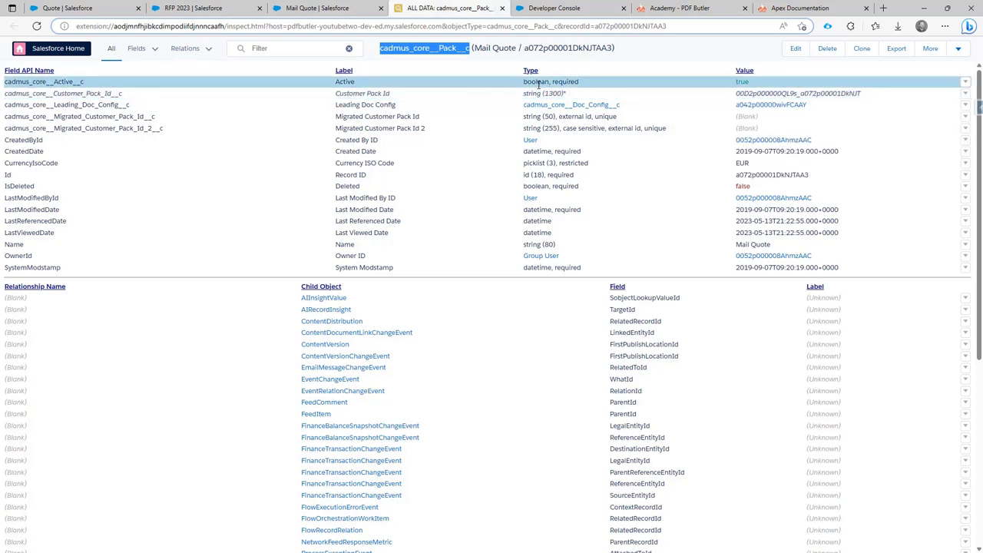
- Return from the Mail Quote pack record to the runPack code in the Developer Console
click(553, 8)
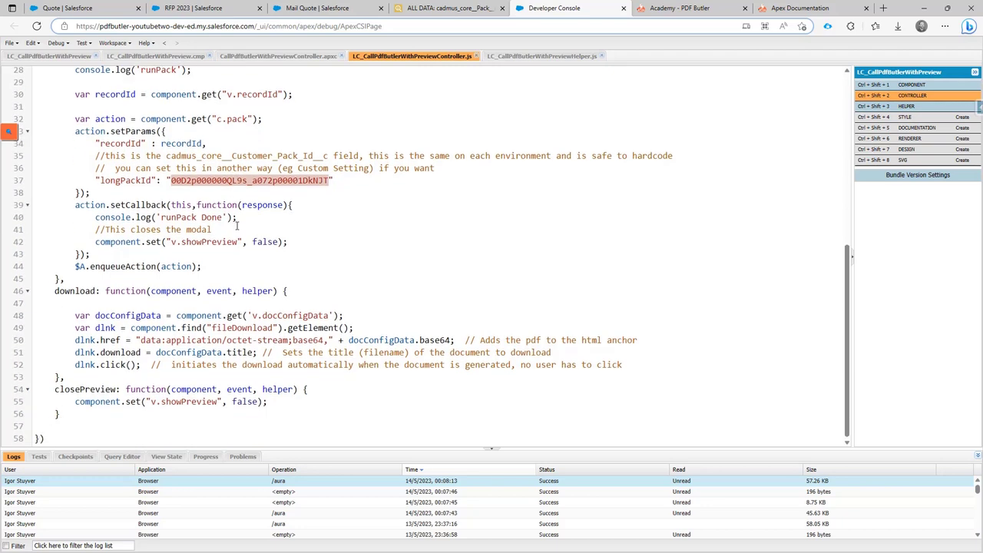
mouse_move(307, 242)
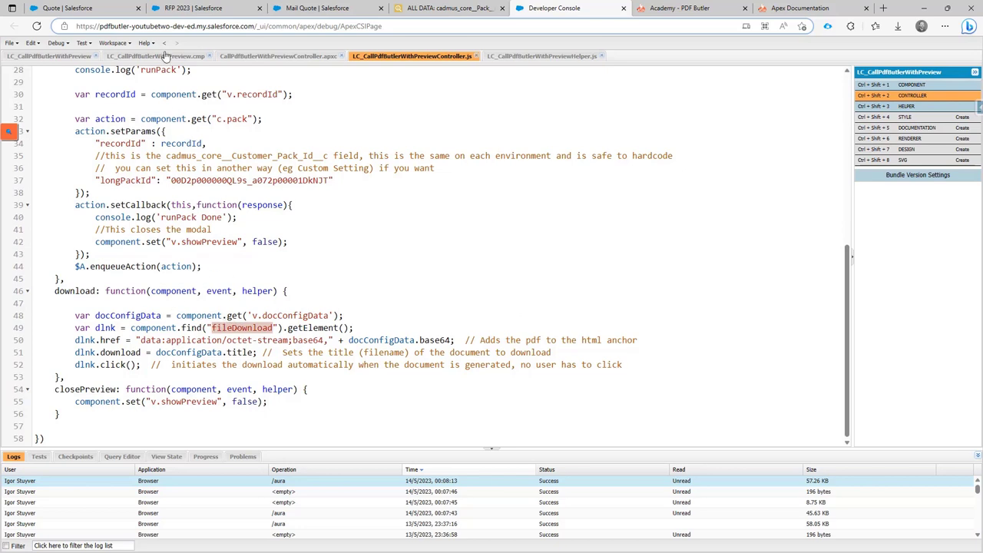
click(153, 55)
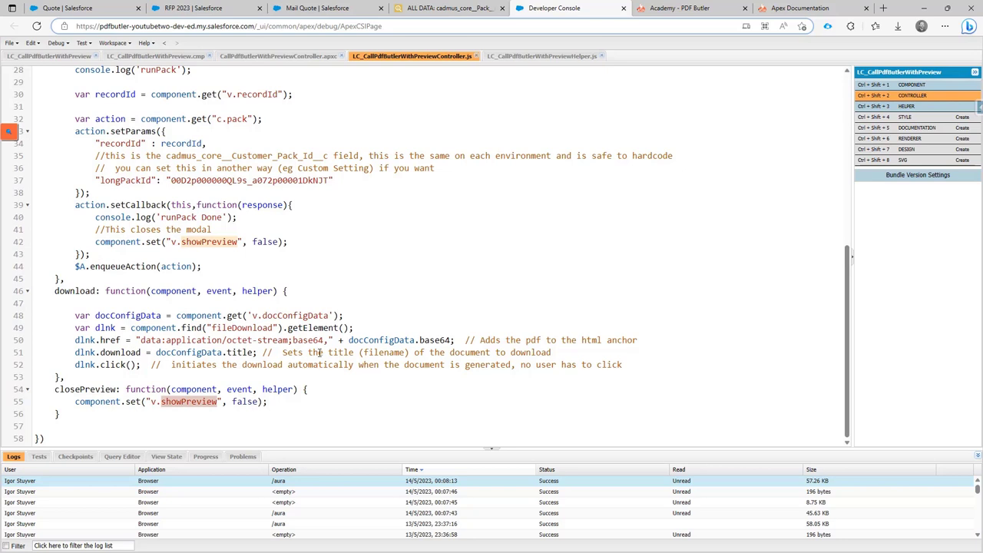
mouse_move(329, 216)
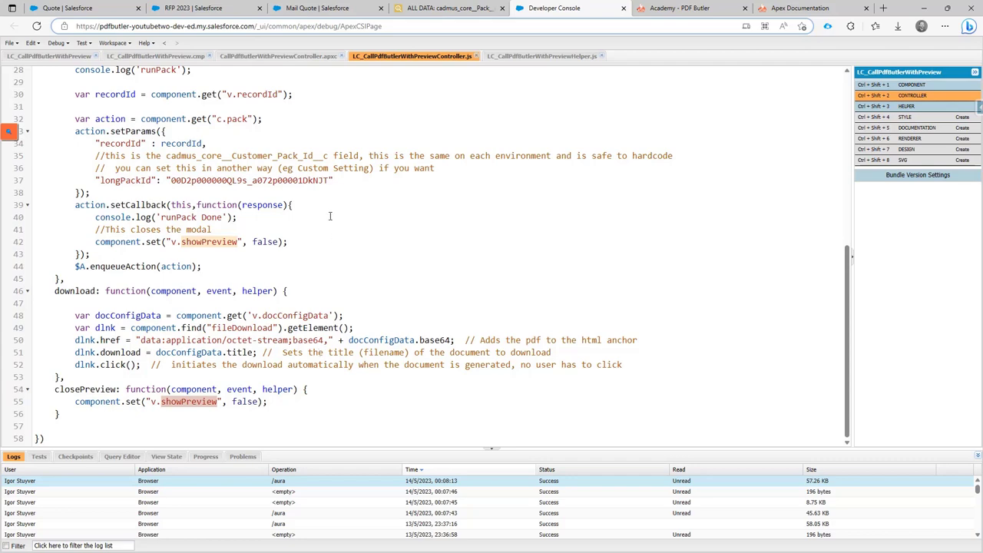
scroll(up, 3)
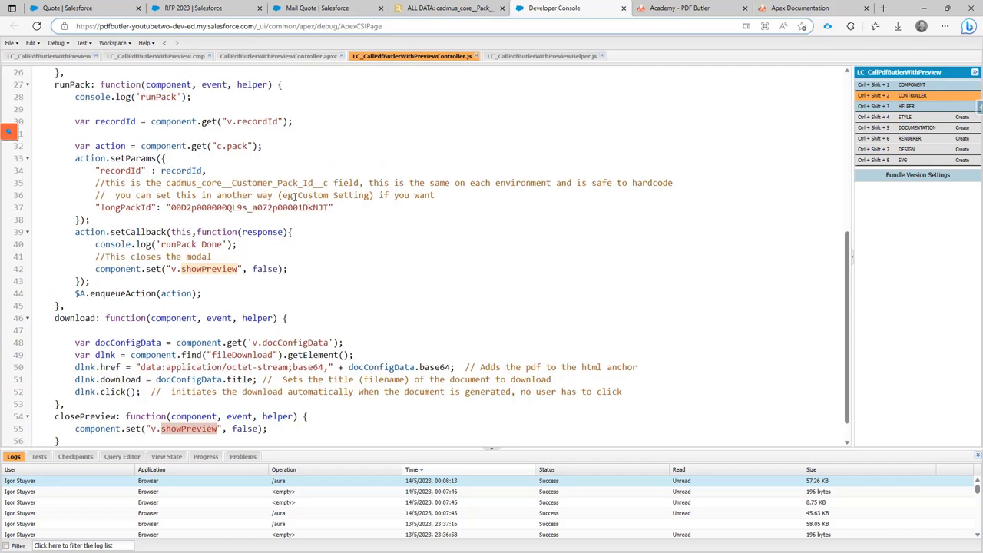
- Pick out the c.convert action name in genPDF to trace it to the Apex controller
scroll(up, 3)
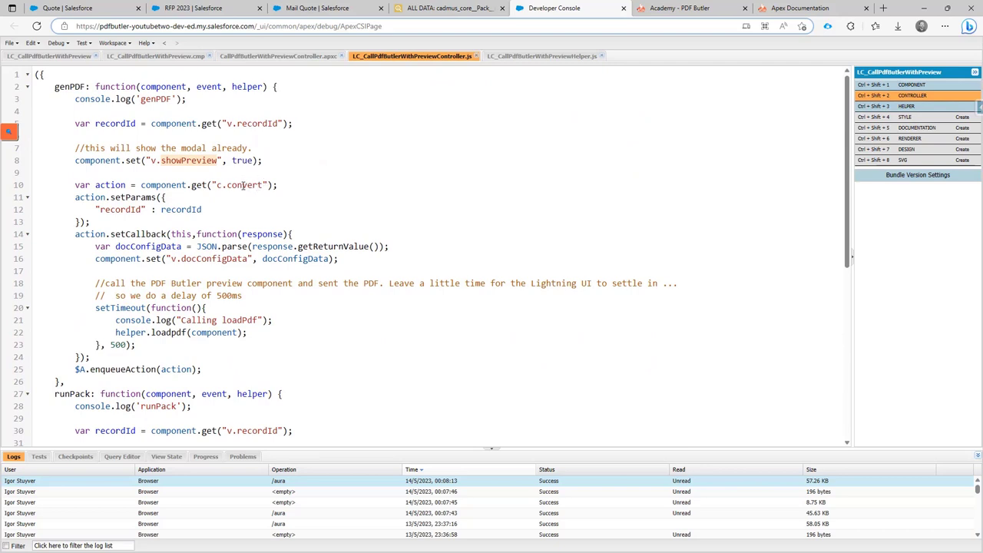
double_click(245, 184)
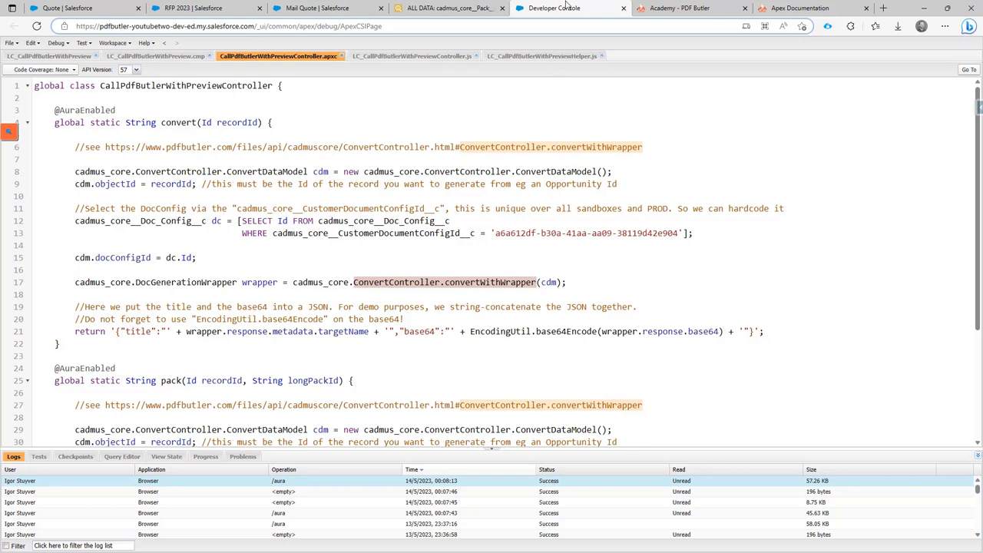
mouse_move(743, 45)
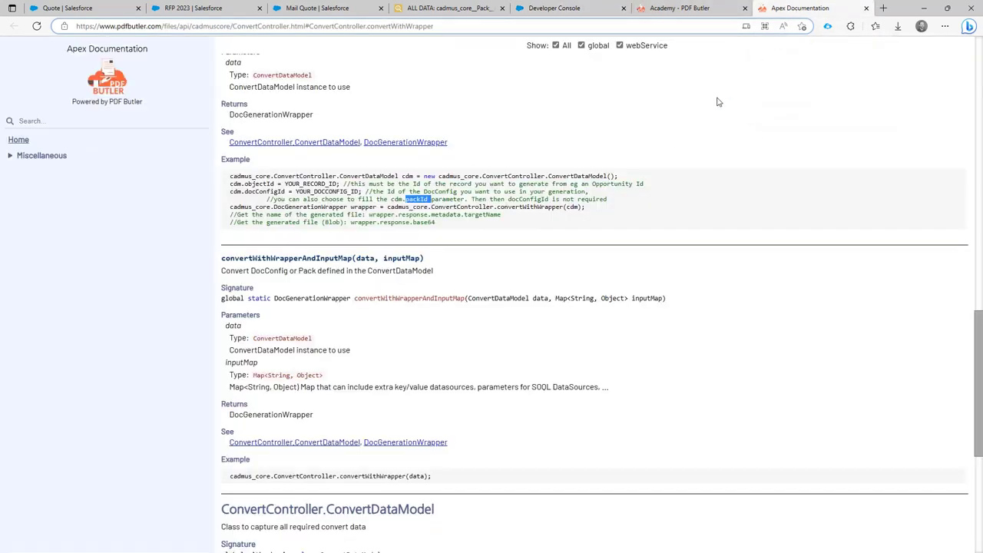
- Finish reading the convertWithWrapper documentation and return to the Apex controller code
scroll(up, 3)
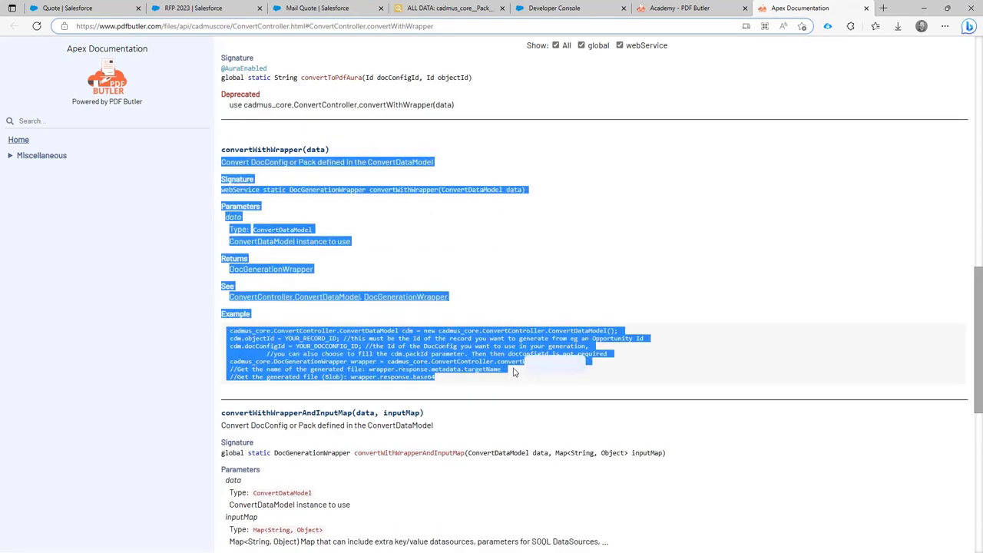
click(553, 8)
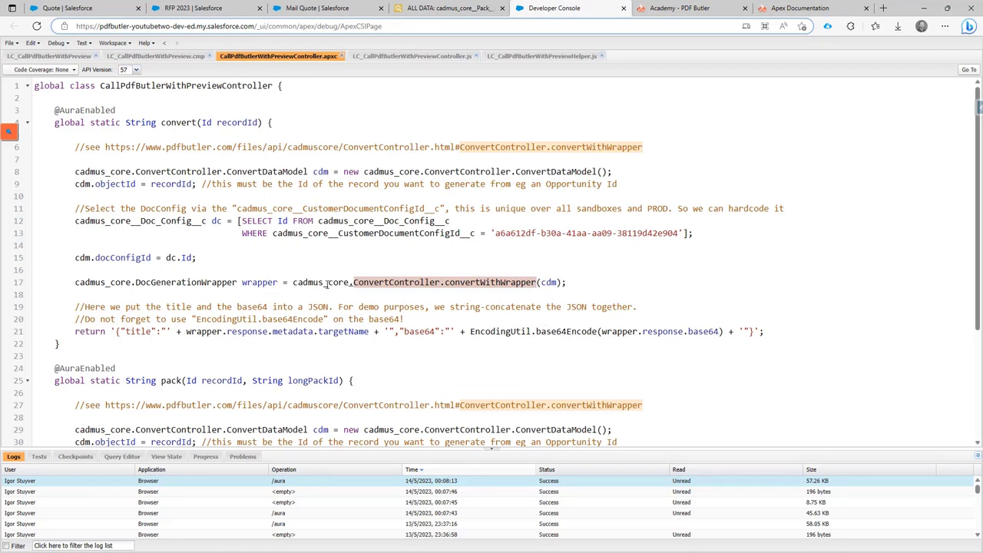
double_click(258, 283)
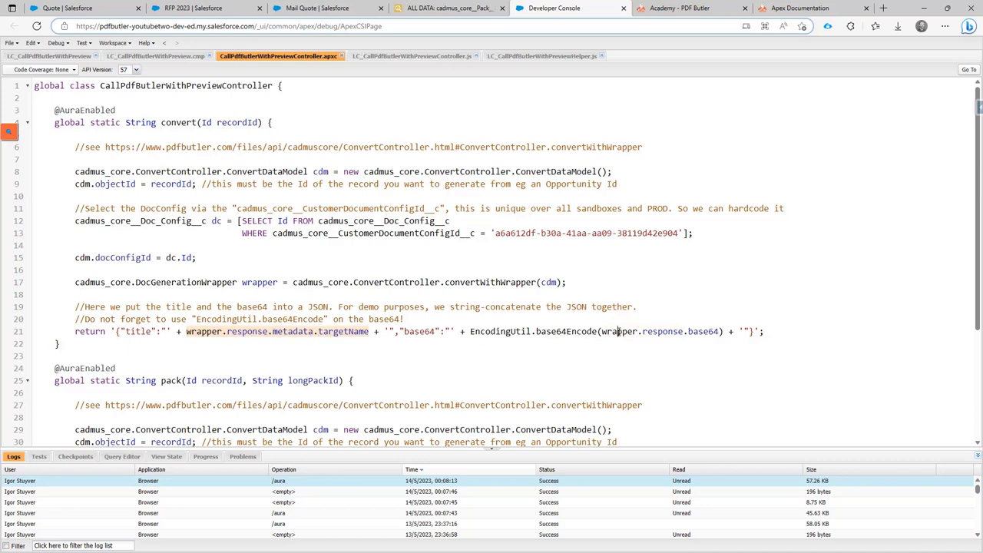
double_click(662, 332)
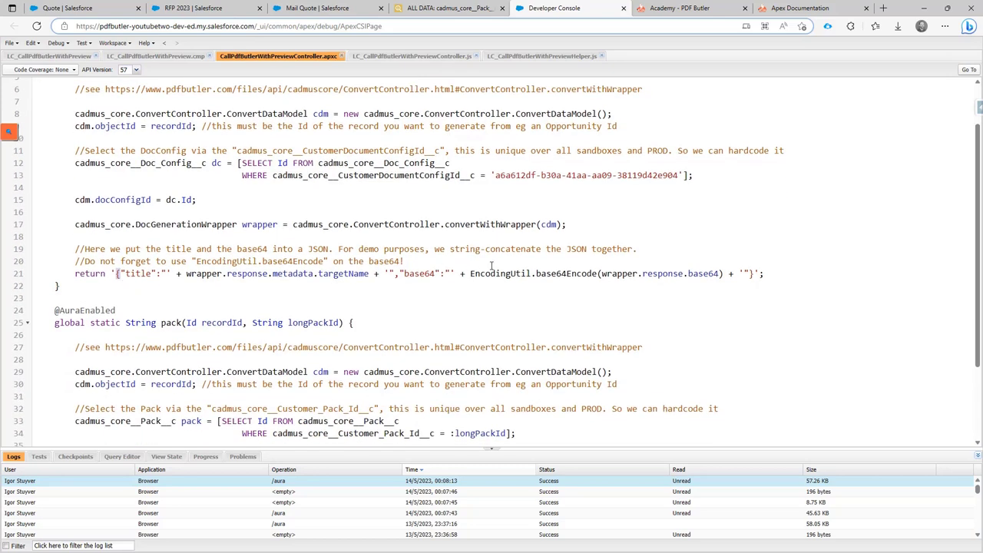
mouse_move(376, 316)
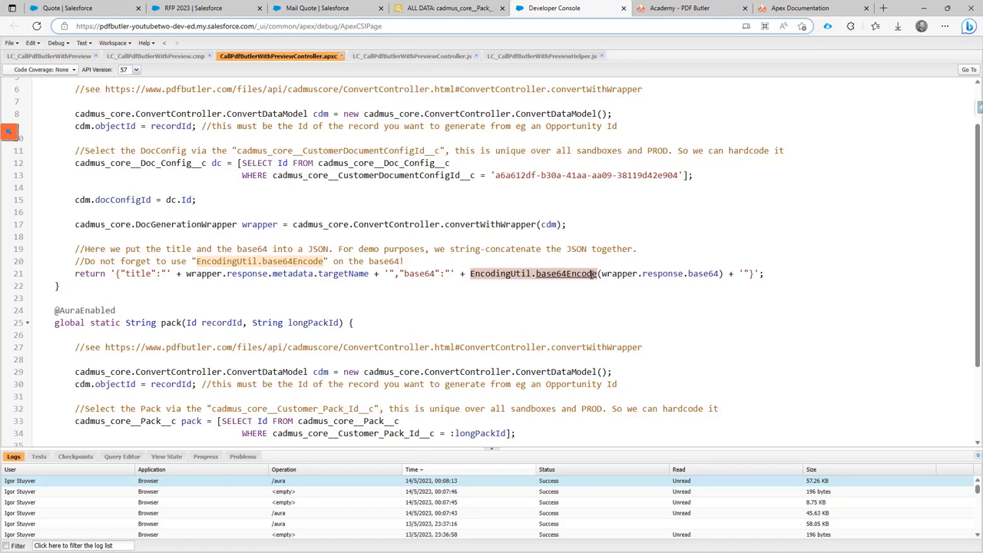
scroll(down, 3)
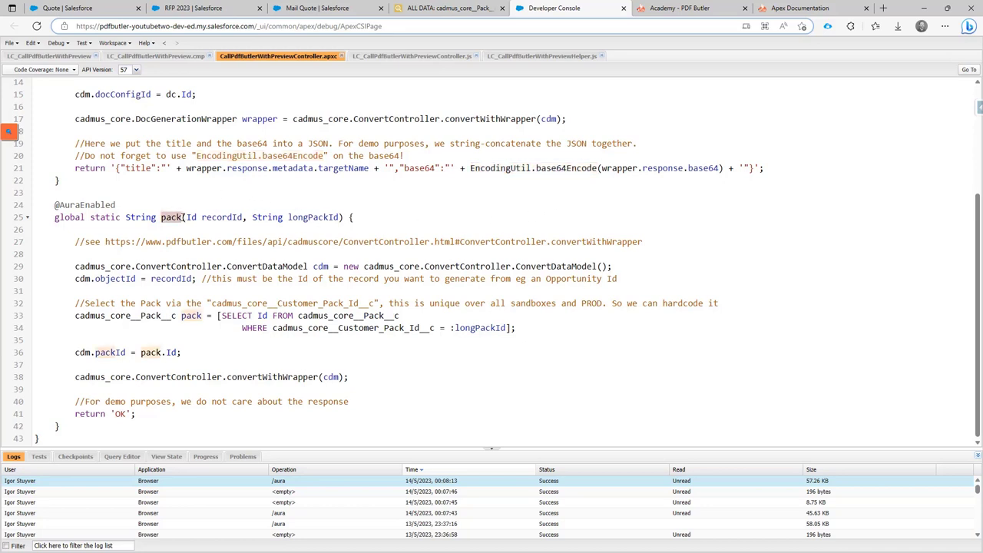
- Review the JS runPack call against the Apex pack method, then show the Actionable_AutoEmail record
click(412, 55)
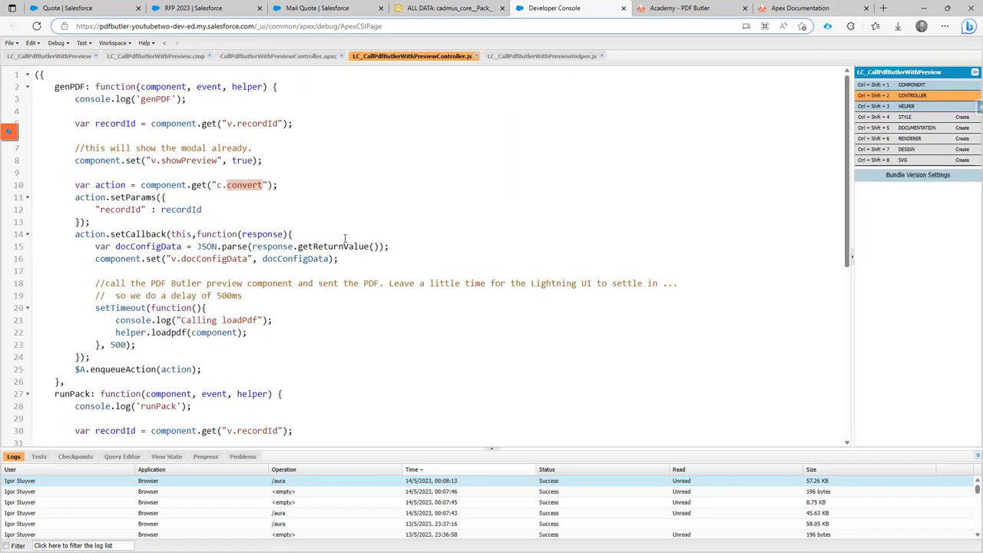
scroll(down, 3)
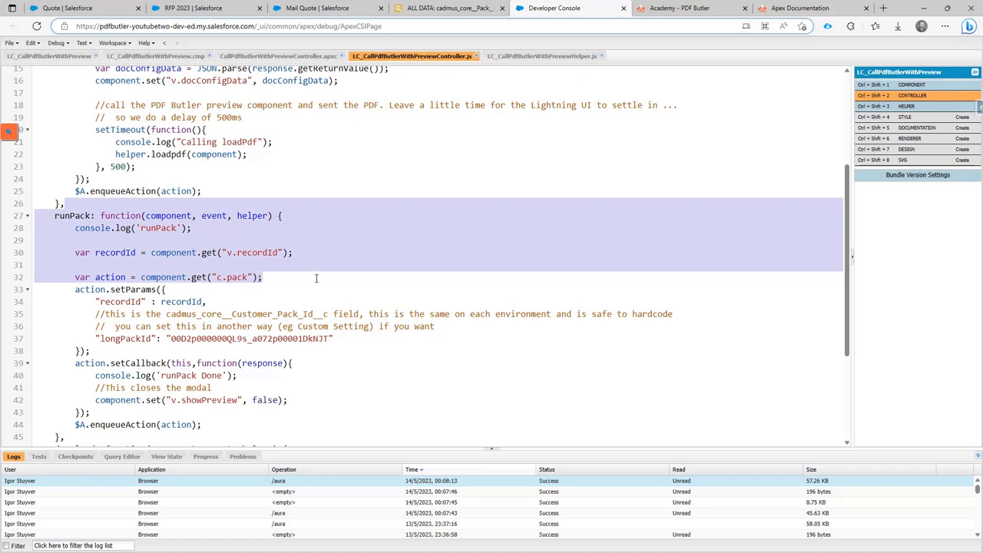
mouse_move(310, 62)
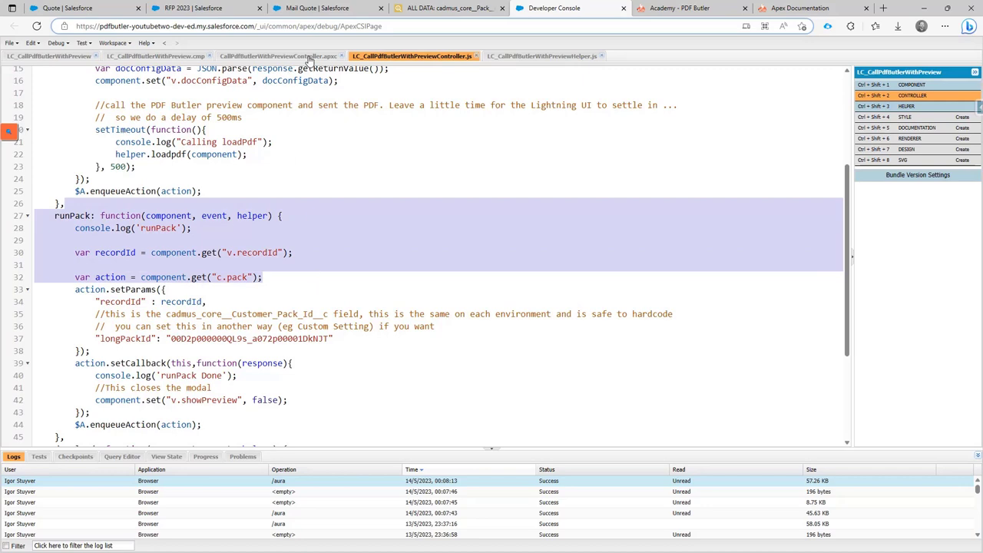
click(279, 55)
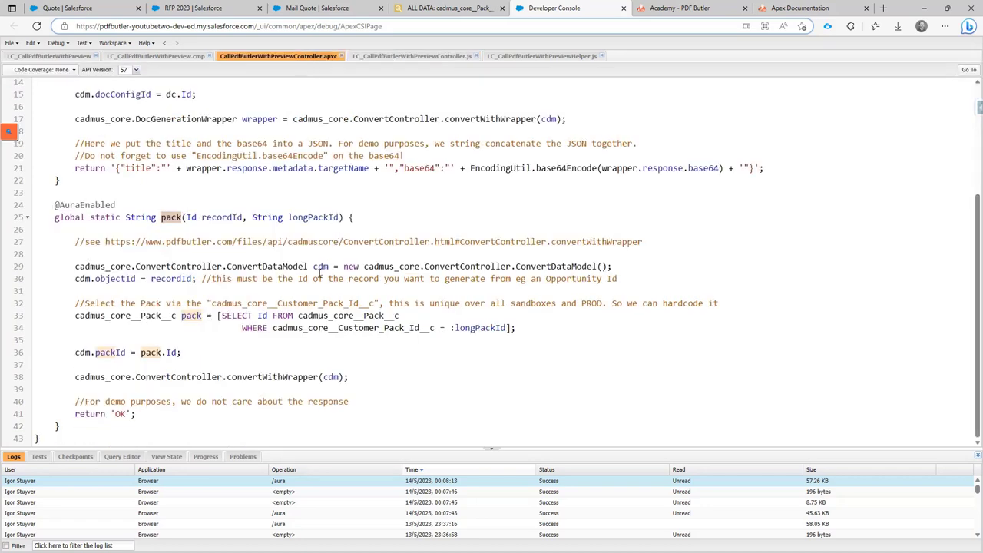
mouse_move(301, 335)
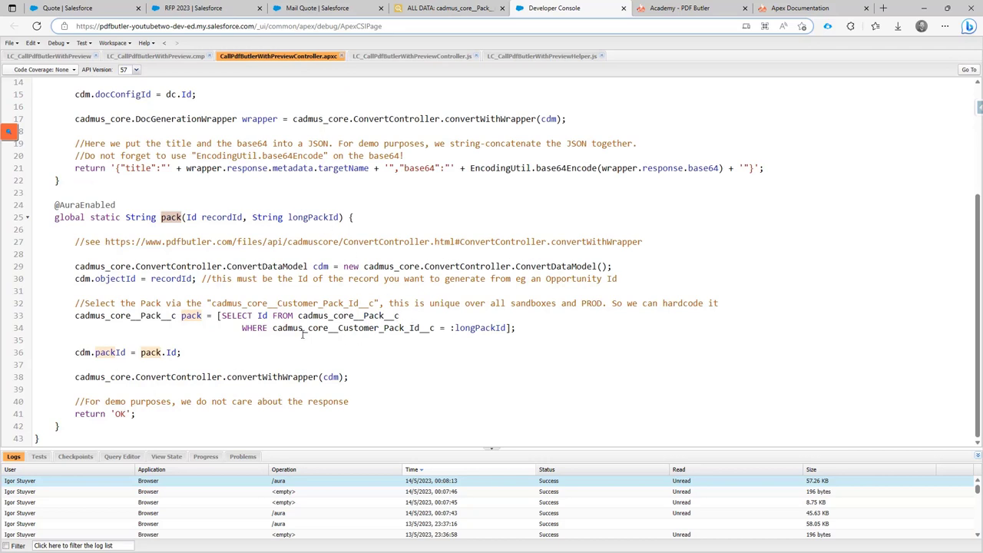
mouse_move(165, 347)
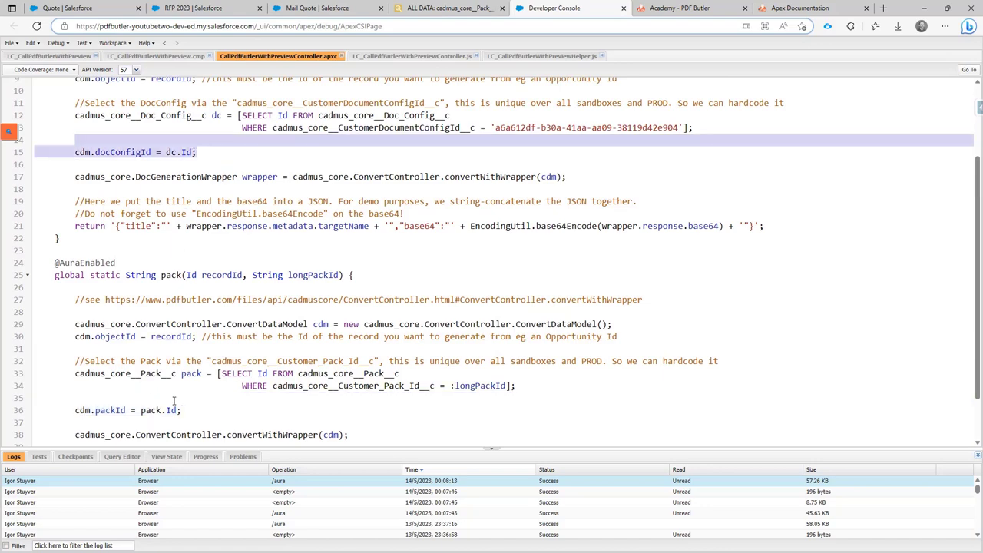
scroll(down, 3)
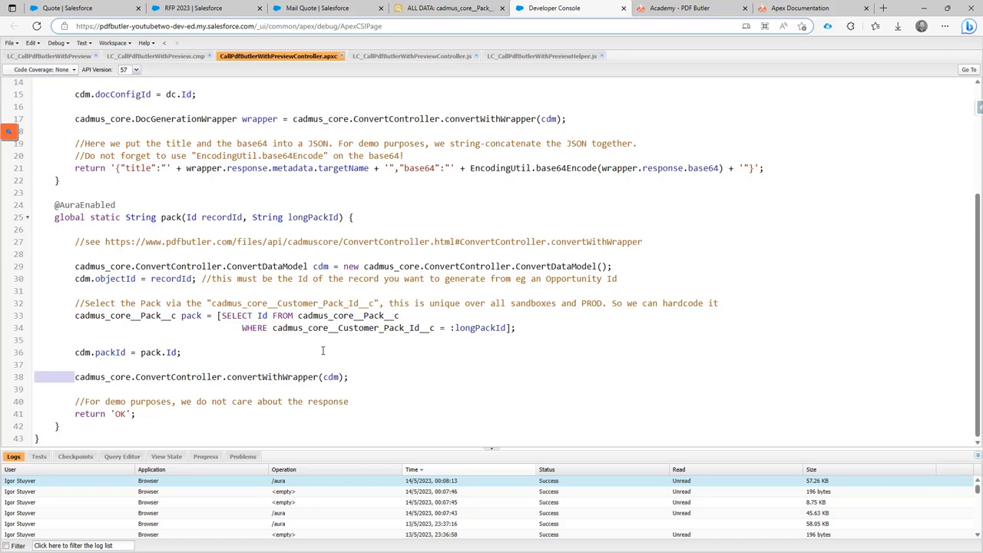
mouse_move(343, 352)
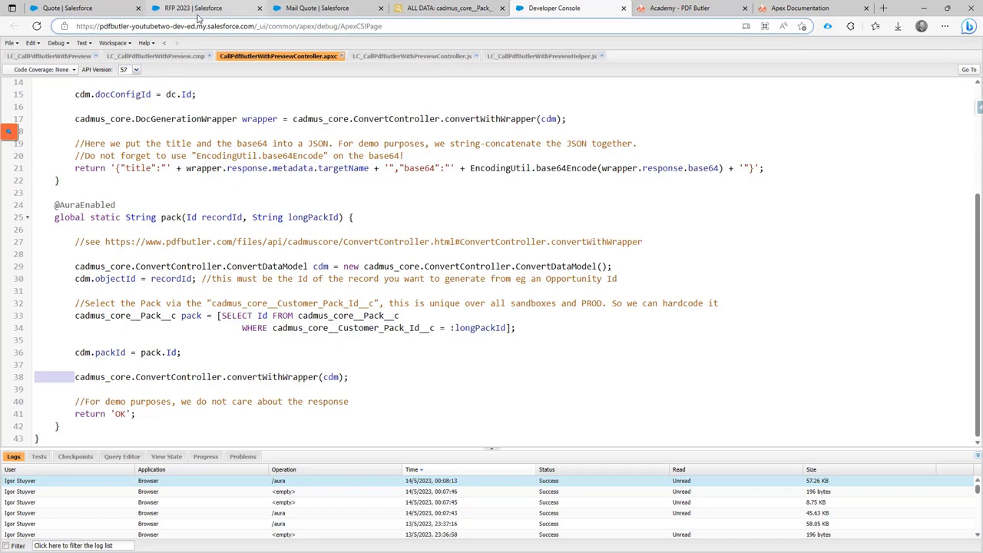
click(323, 8)
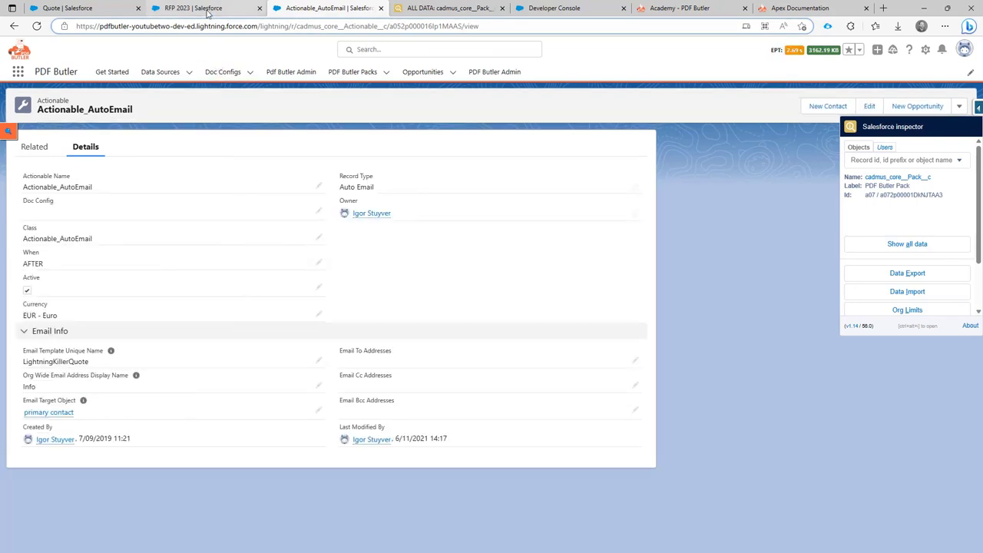
- Return to CallPdfButlerWithPreviewController.apxc in the Developer Console
click(553, 8)
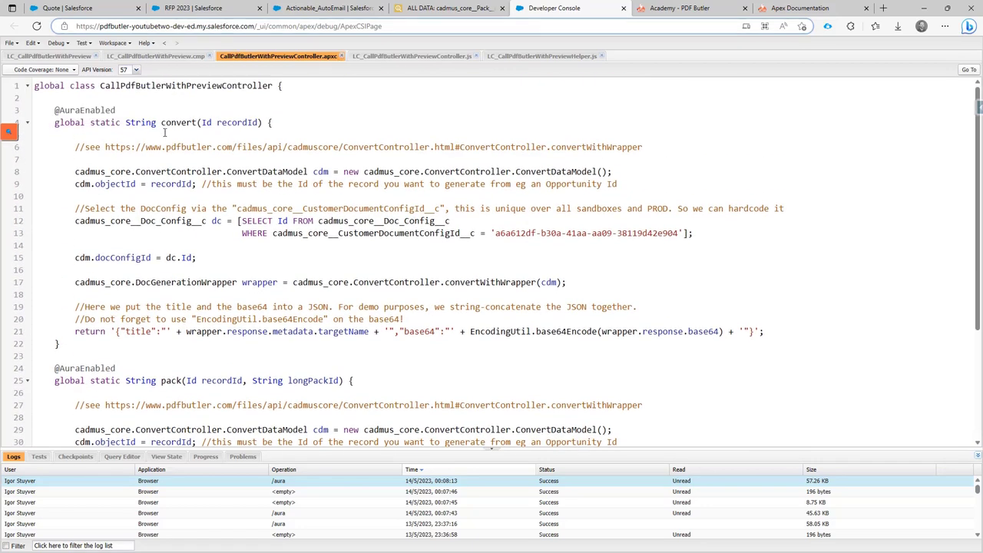
mouse_move(261, 207)
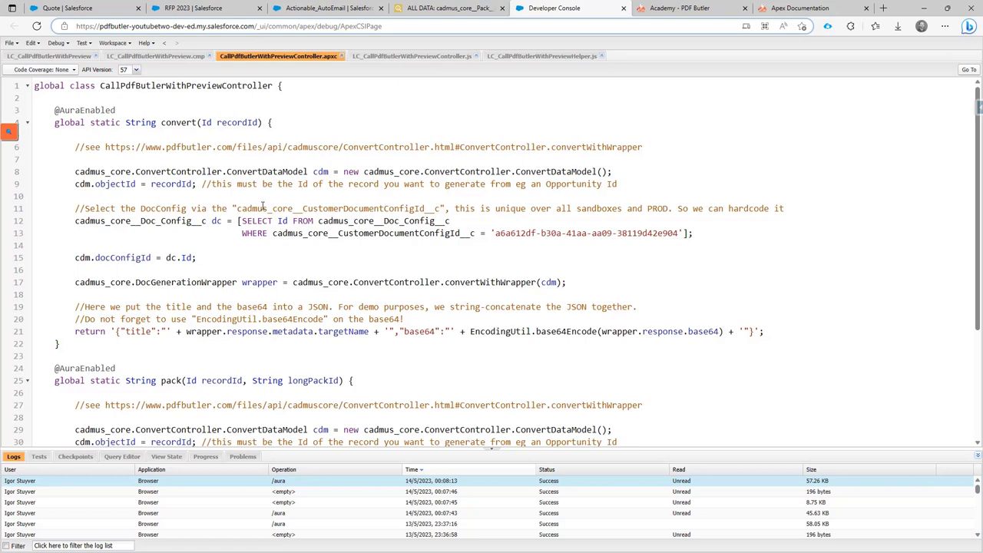